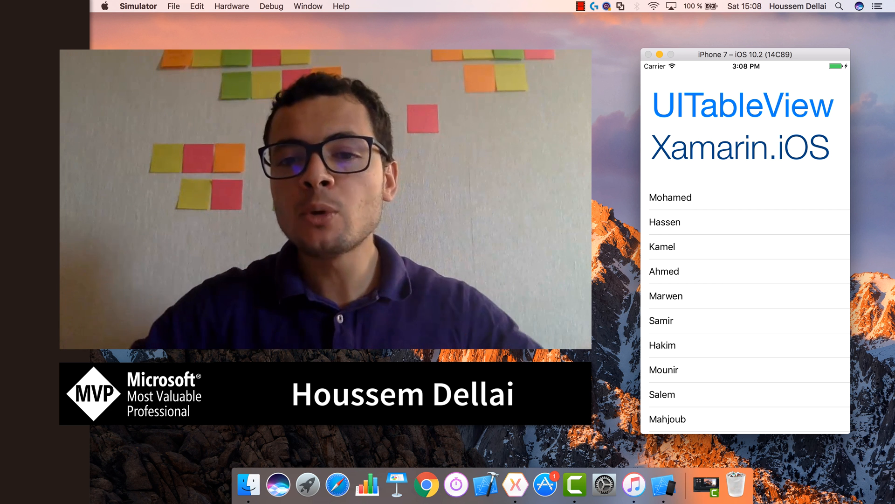
Switch to Xamarin Studio and start a new solution from the template chooser.
scroll("down", 3)
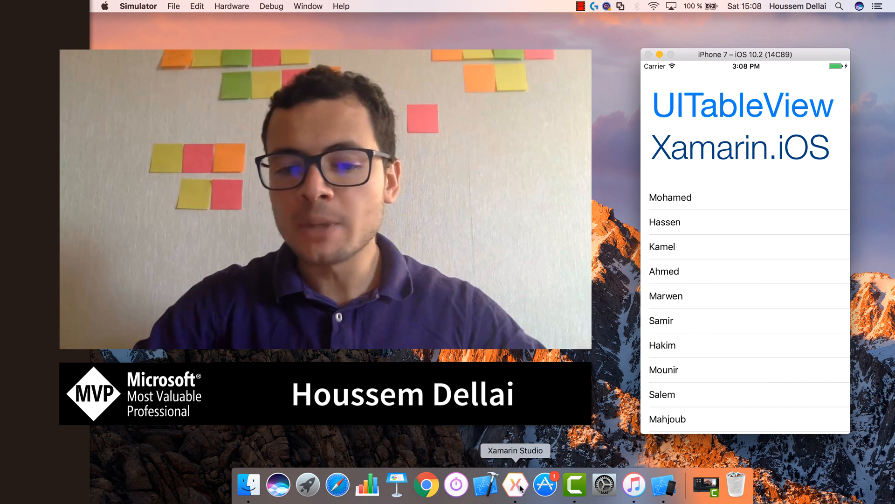
left_click(513, 485)
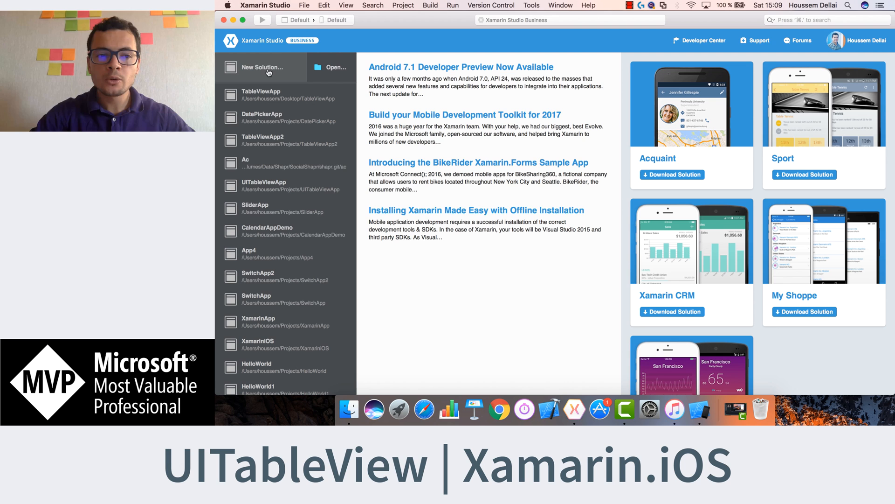
left_click(261, 67)
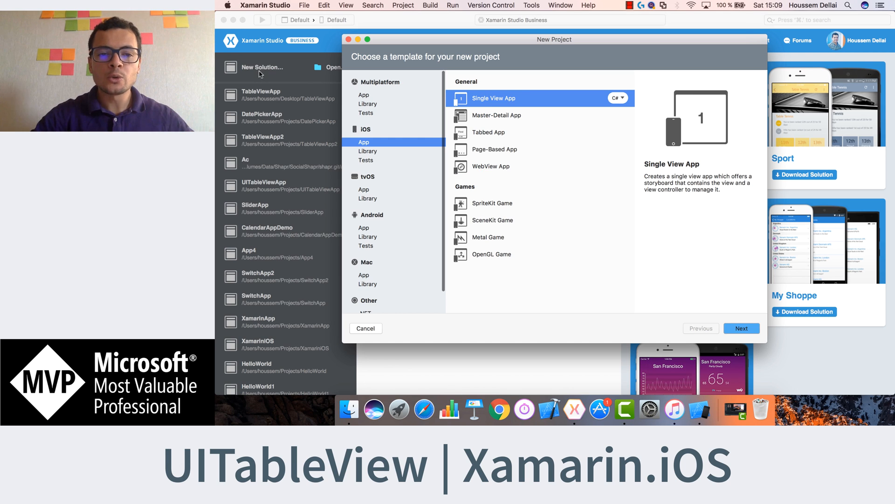
mouse_move(374, 144)
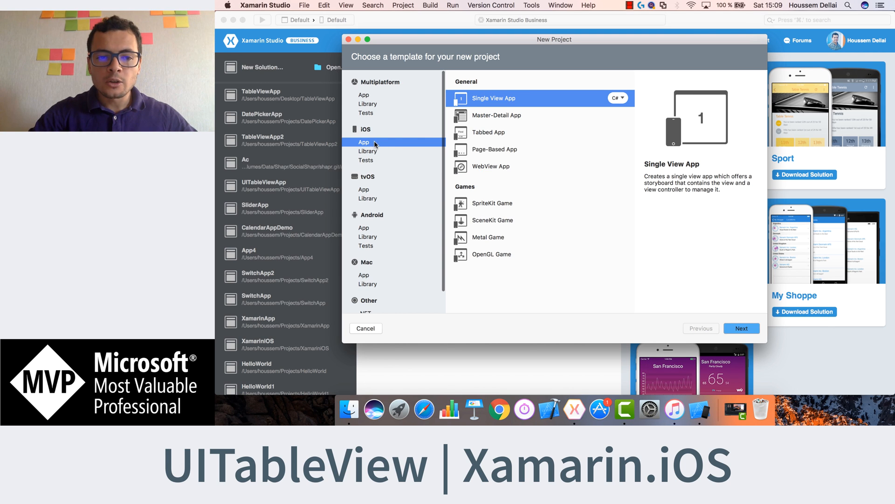
mouse_move(745, 298)
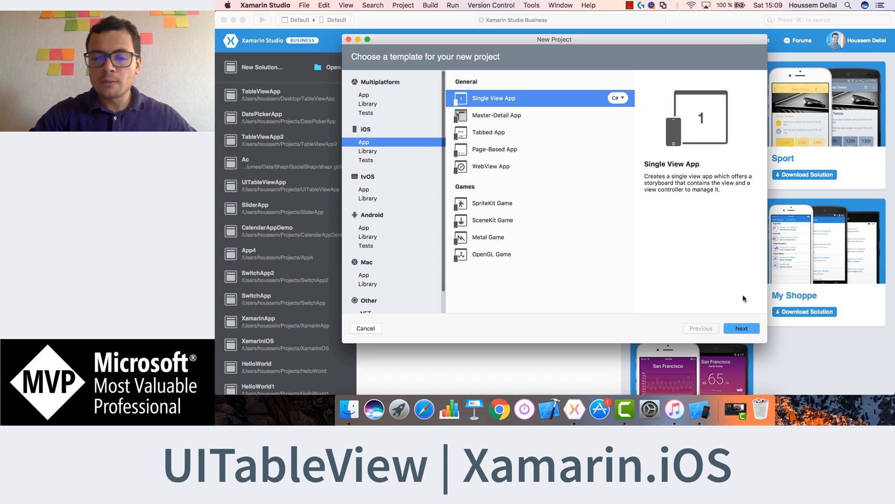
Configure the iOS app with the name UITableViewApp.
left_click(741, 328)
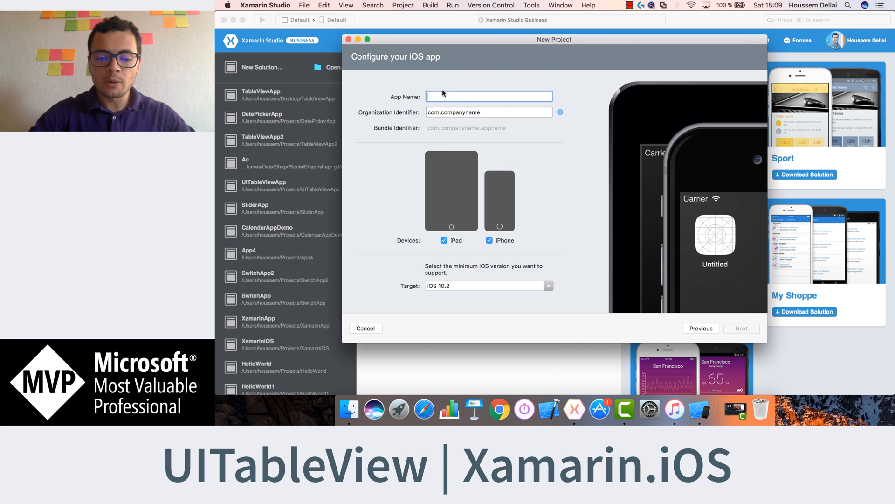
type("u")
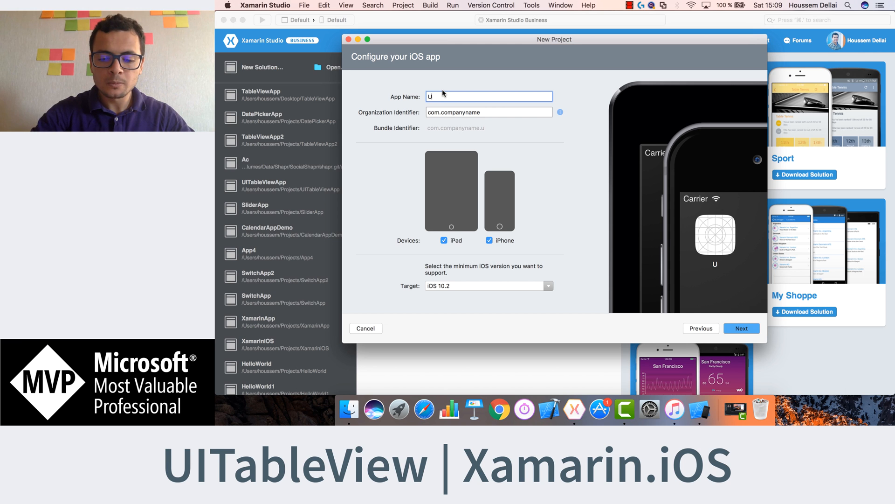
type("ITableViewApp")
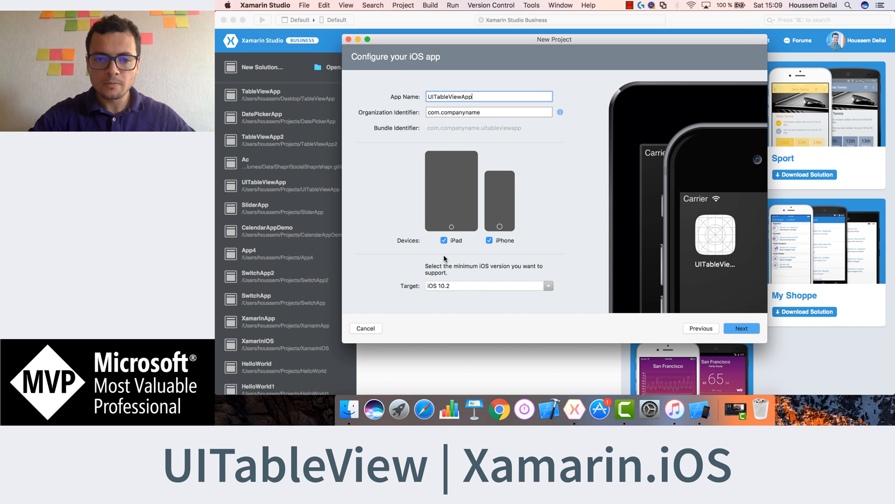
Save the new project on the Desktop and create it.
left_click(742, 327)
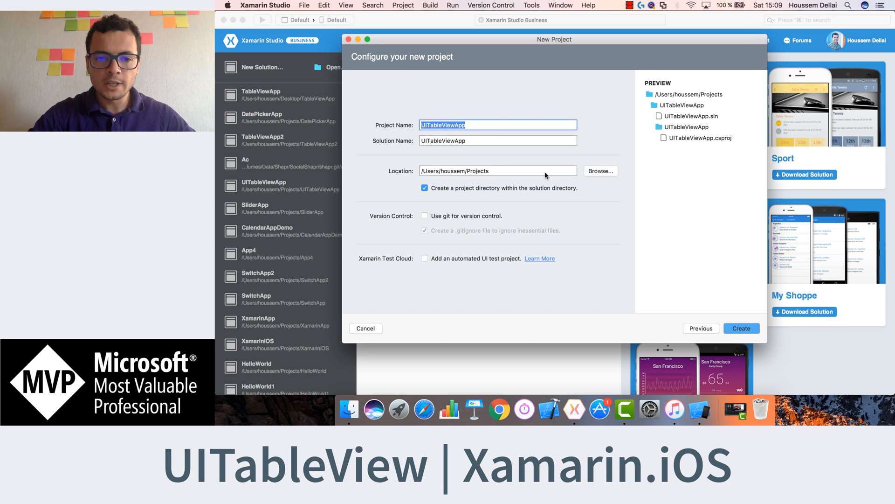
left_click(600, 171)
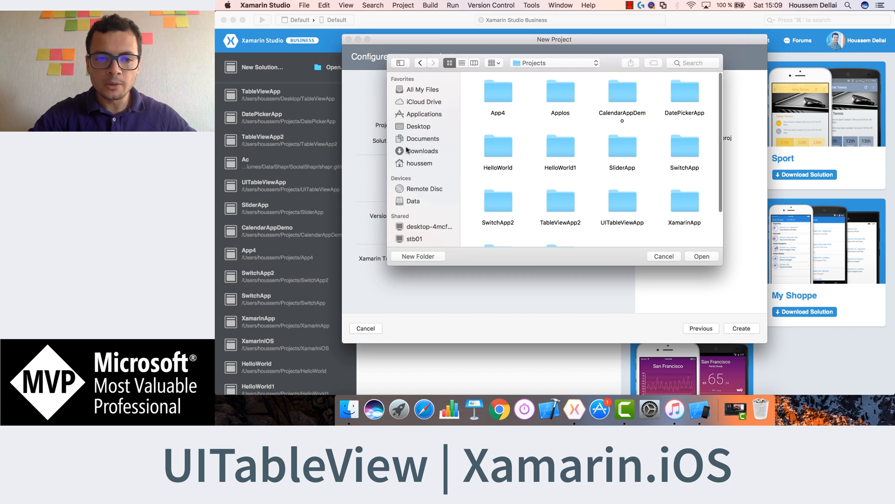
left_click(418, 126)
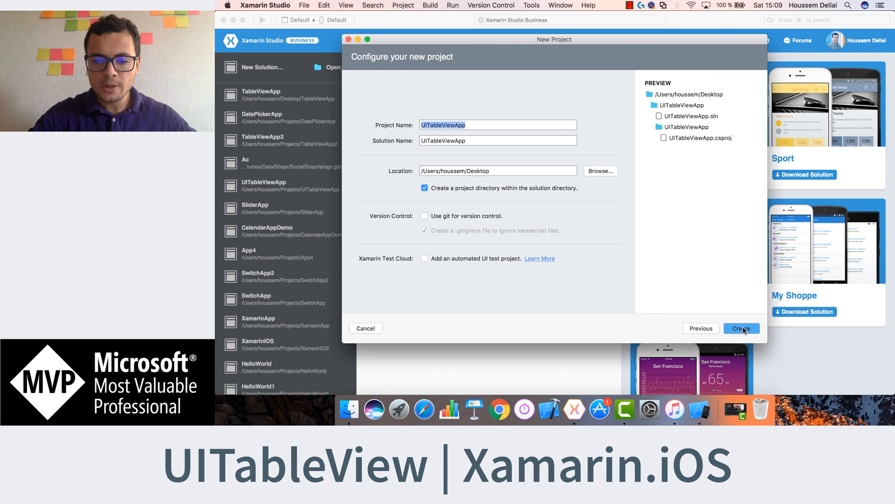
left_click(741, 327)
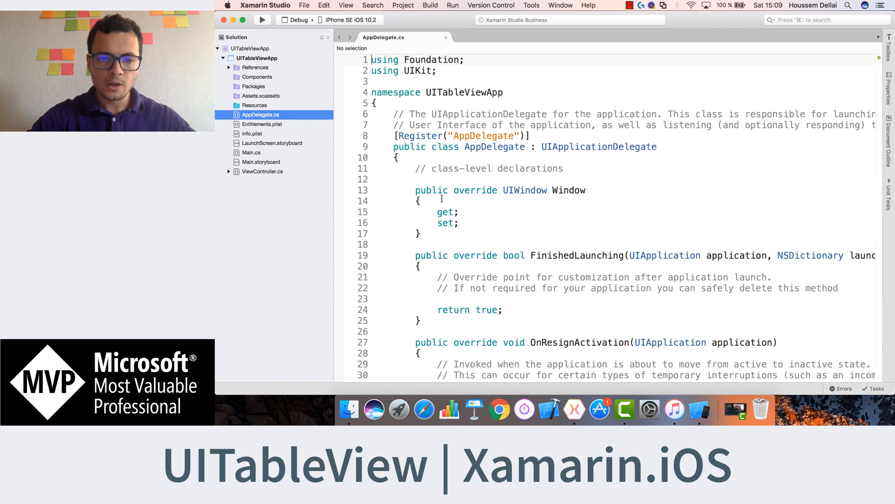
Open Main.storyboard in the designer and preview it as an iPhone 6.
left_click(261, 162)
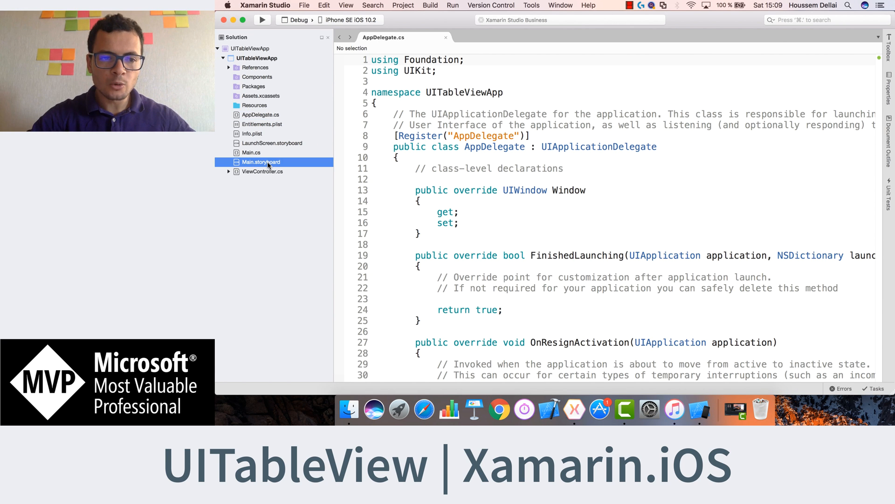
double_click(260, 162)
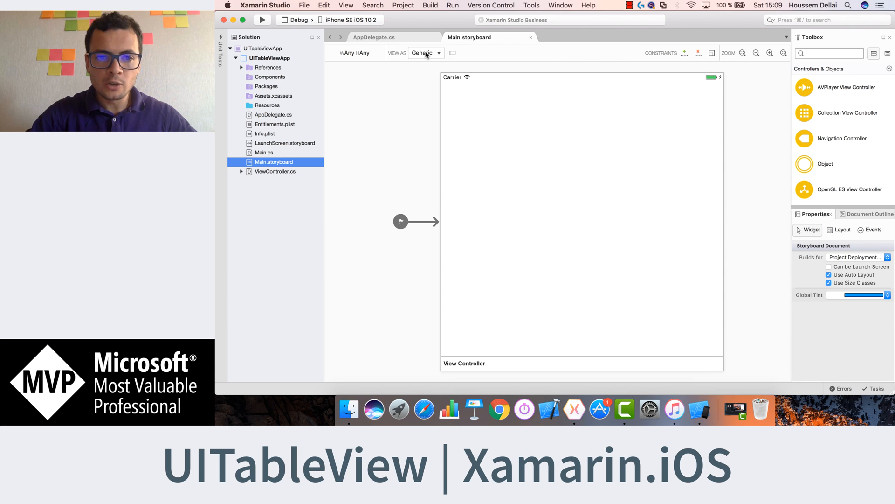
left_click(425, 52)
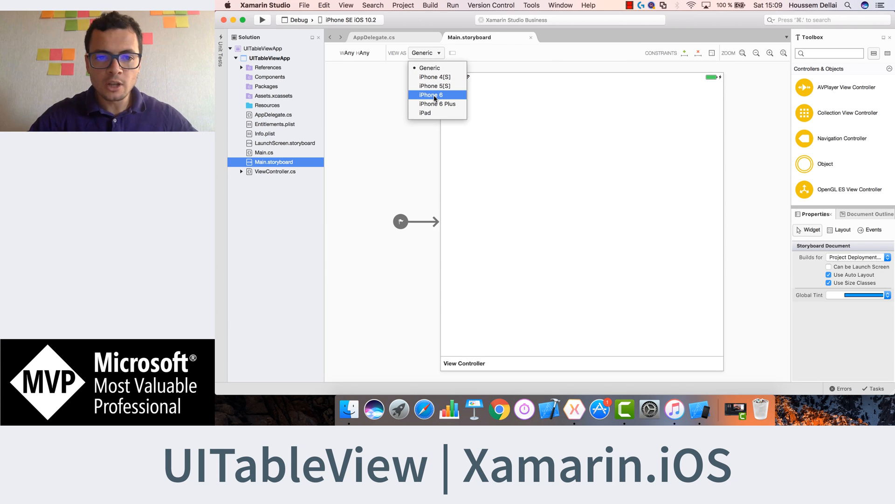
left_click(431, 95)
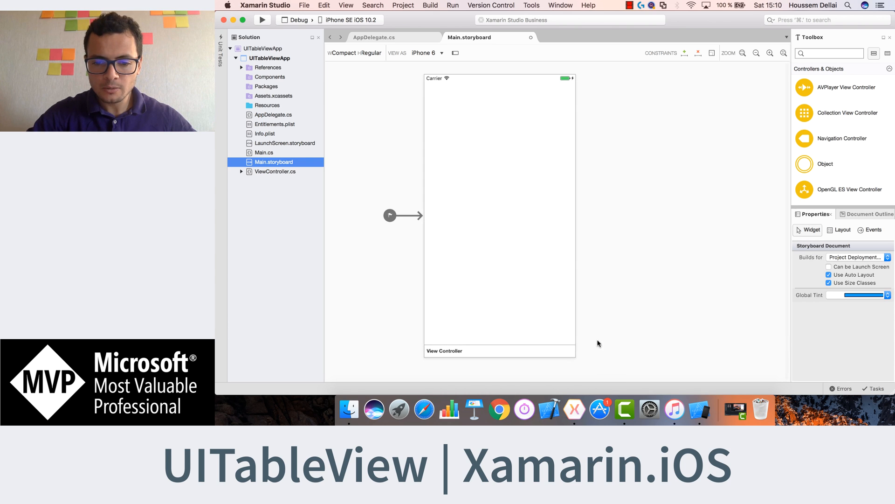
left_click(498, 215)
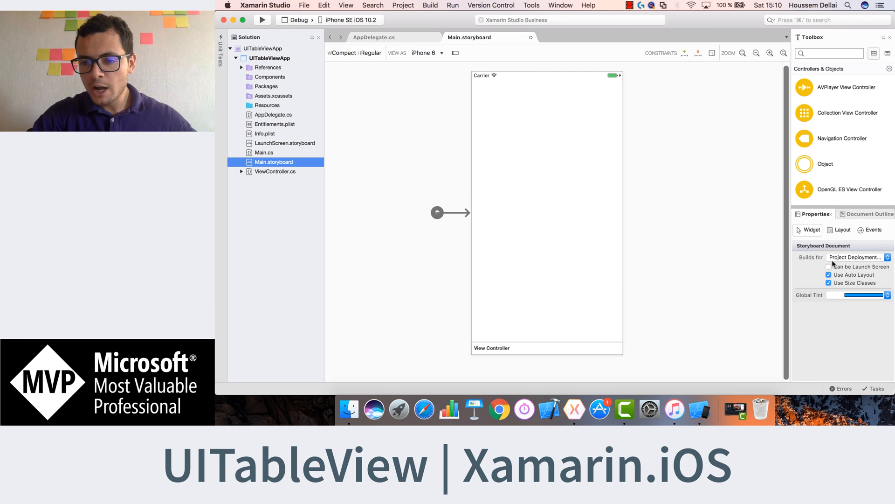
Disable Use Size Classes, confirming to keep only iPhone layout data.
left_click(829, 282)
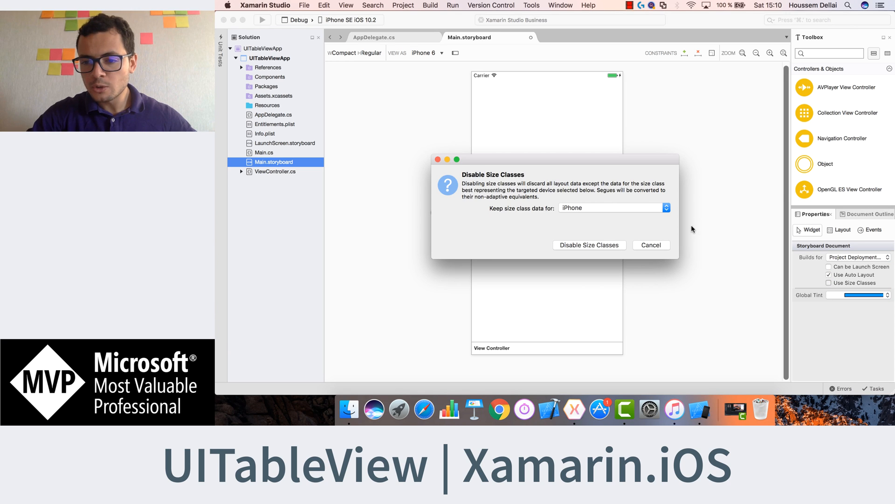
left_click(589, 246)
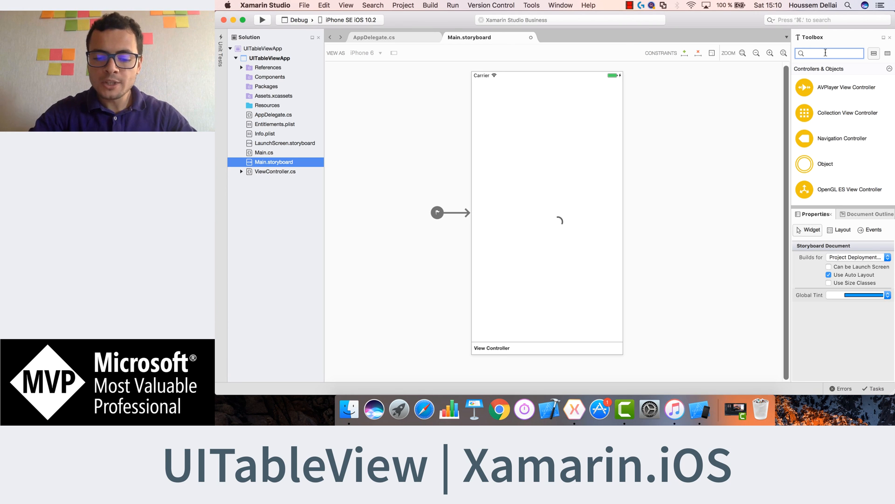
Find Table View in the Toolbox and place it on the view controller.
type("table")
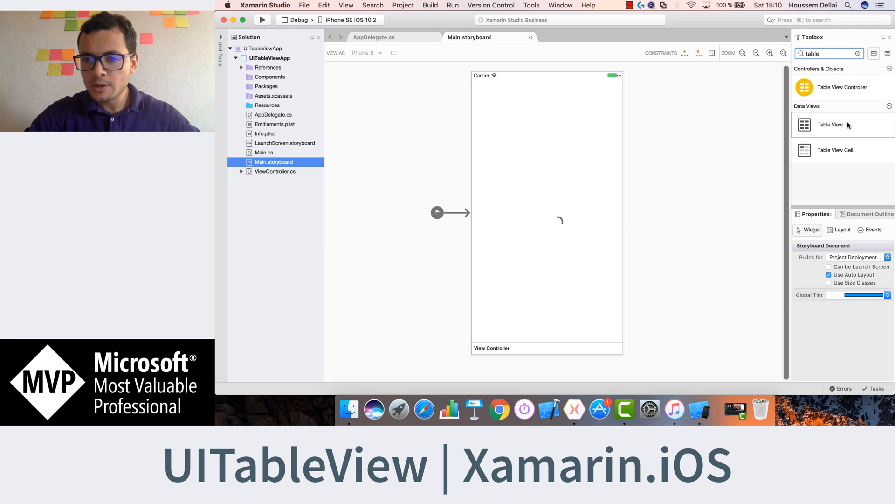
left_click(830, 124)
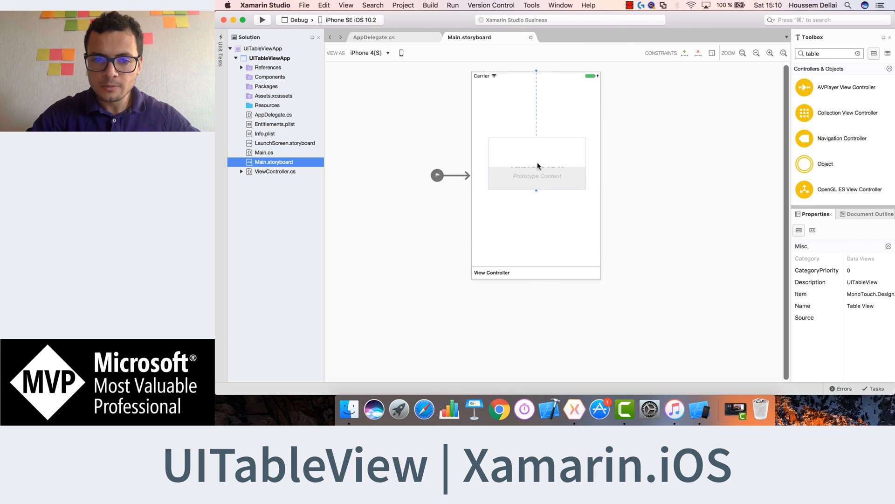
left_click(536, 159)
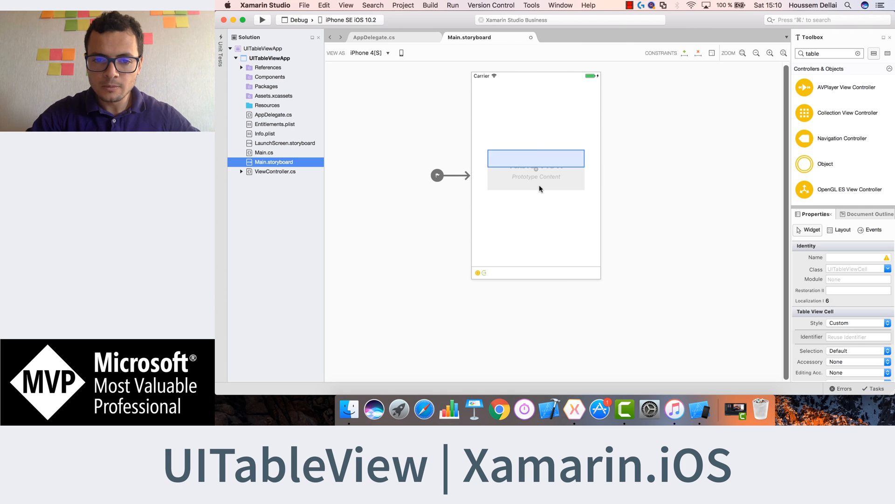
left_click(535, 166)
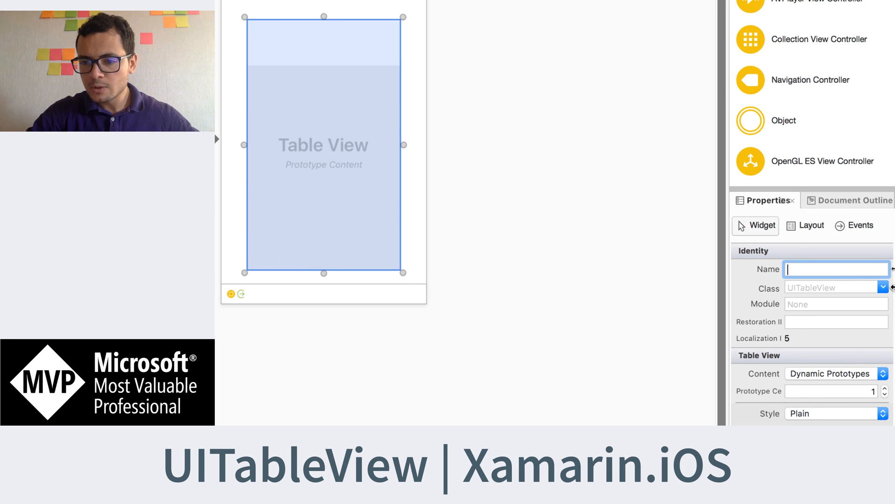
Name the table view NamesTableView in its Widget properties.
type("NamesTable")
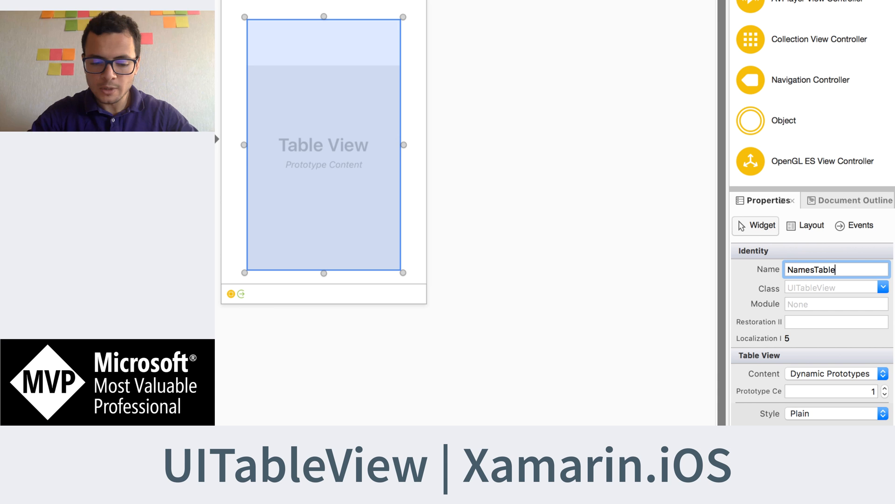
type("View")
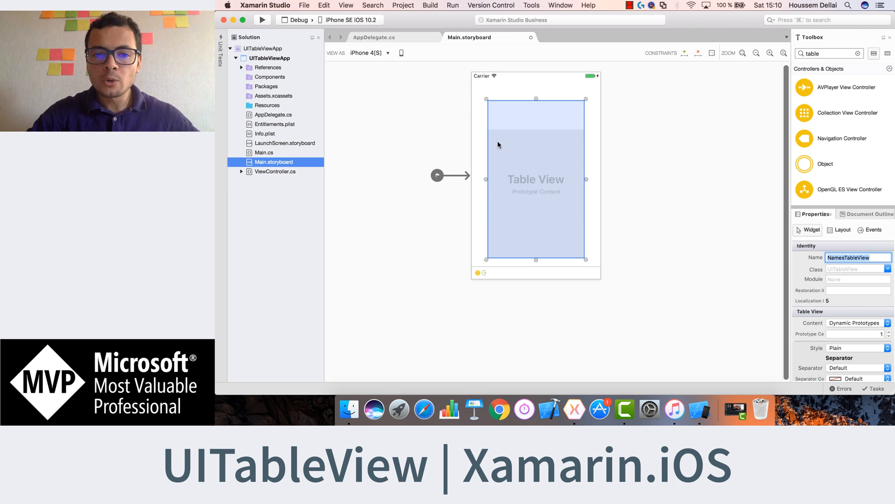
mouse_move(515, 204)
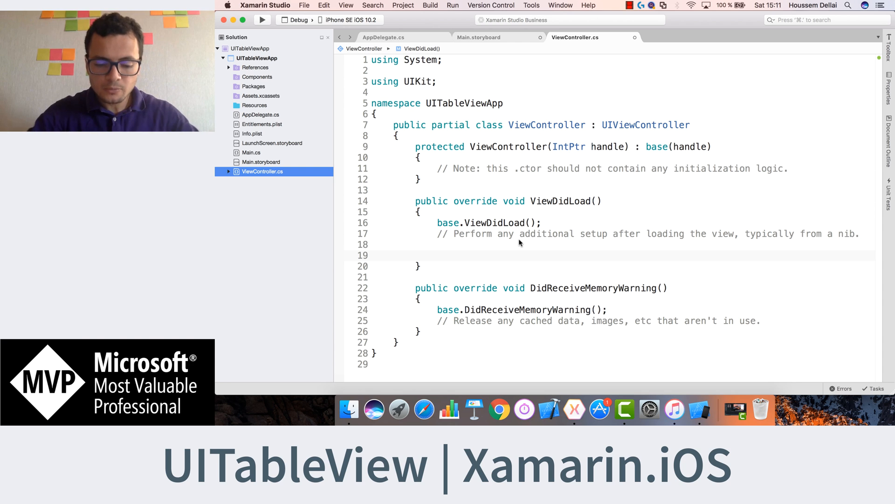
Declare List<string> names = new List<string>(), importing System.Collections.Generic.
type("List")
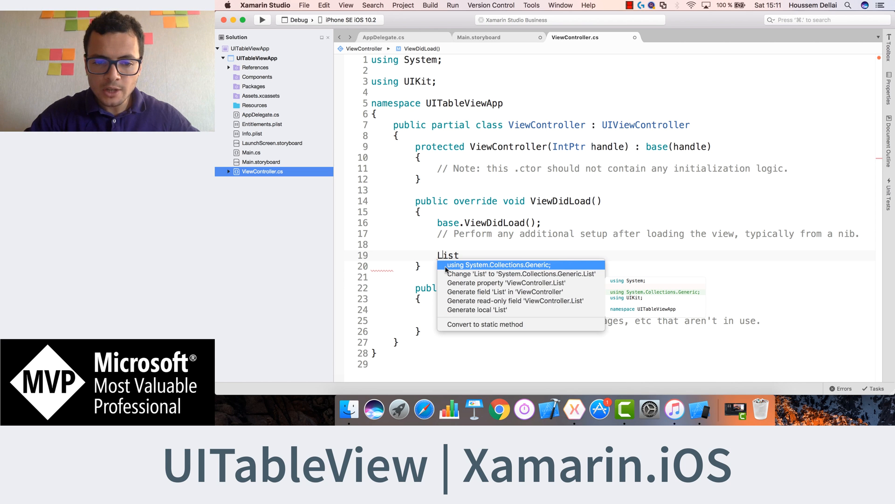
left_click(498, 263)
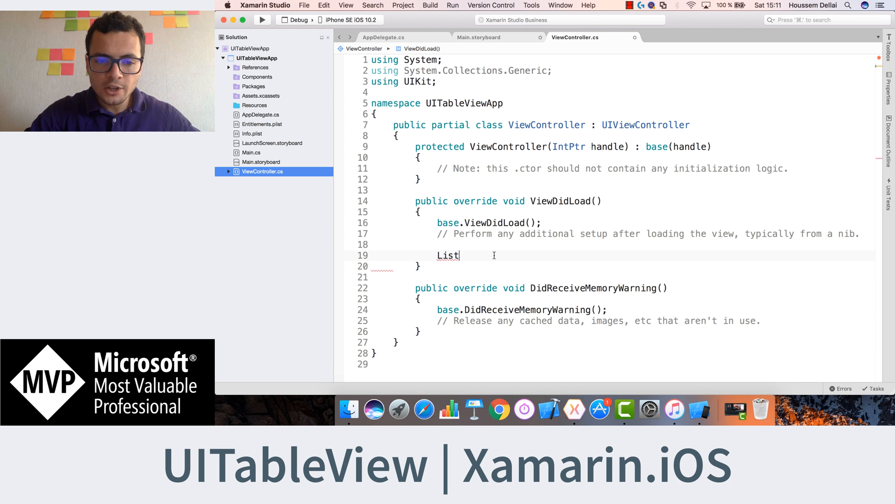
type("<string>")
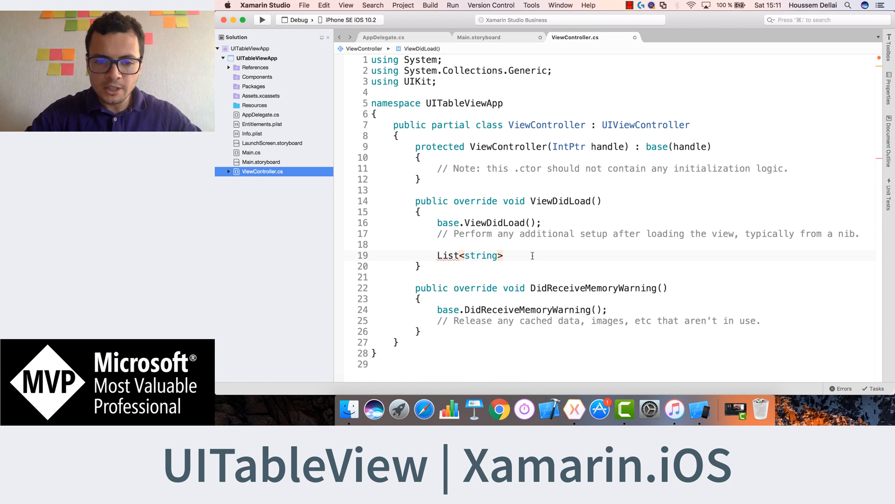
type("names =")
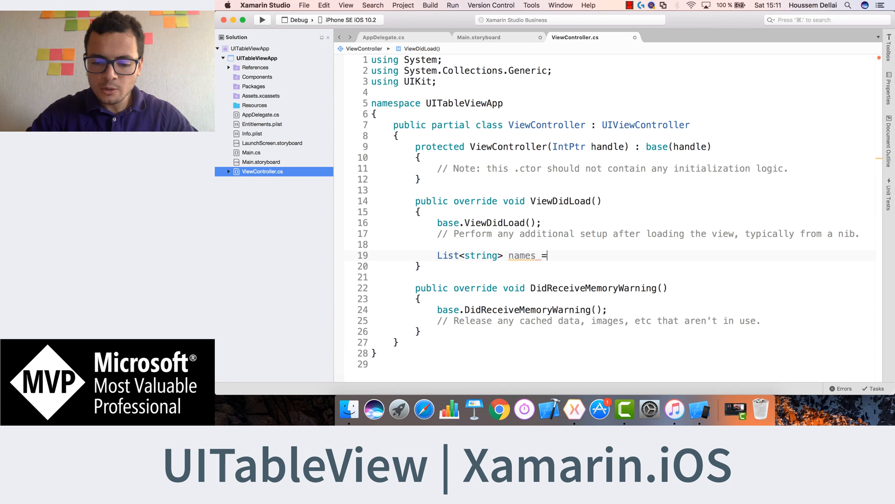
type("new")
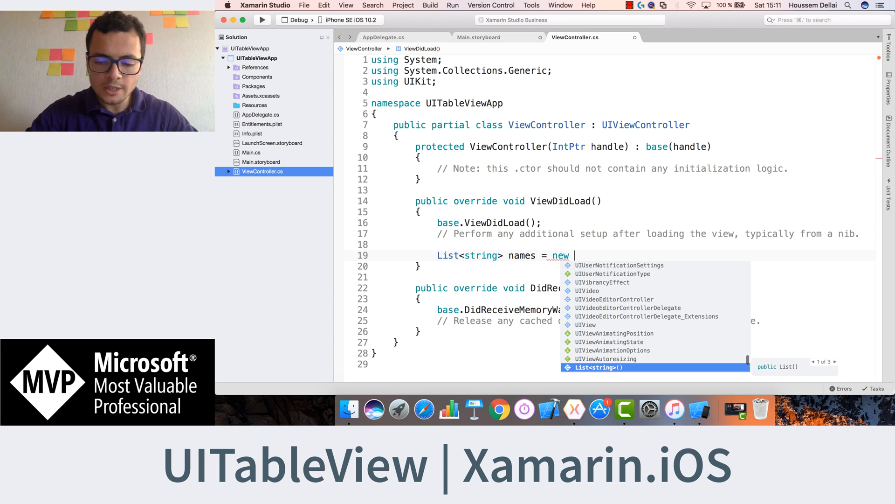
type("List<string>(")
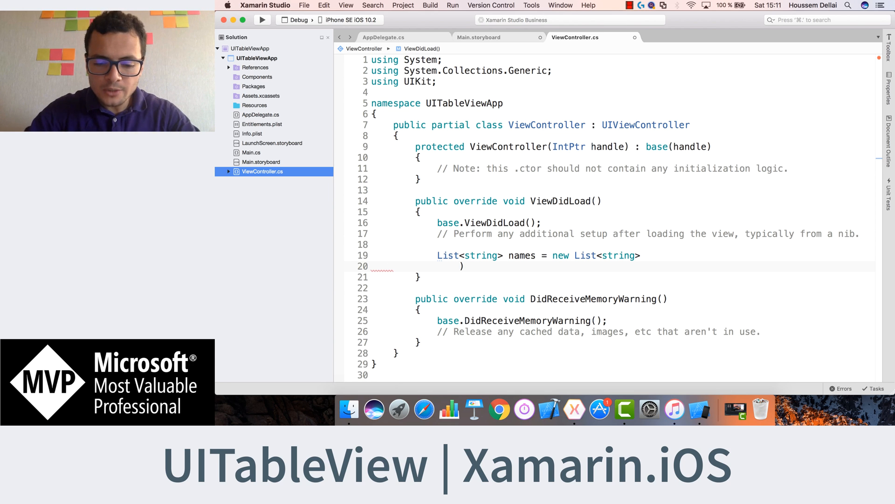
Fill the list with names "Mohamed", "Hassen", "Kamel", "Ahmed", "Marwen", "Samir", "Hakim", "Mounir", "Salem".
type("\"Mohamed\", \"Hassen\", \"Kamel\", \"Ahmed\", \"Marwen\", \"Samir\", \"Hakim\", \"Mounir\", \"Salem\", \"Mahjoub\", \"Seif\", \"Aymen\"")
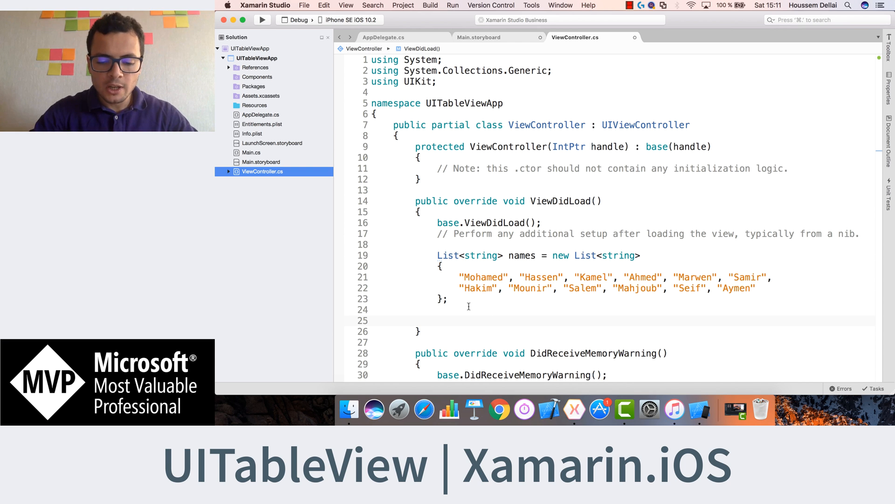
Assign the names list to NamesTableView.Source below the declaration.
type("NamesTableView")
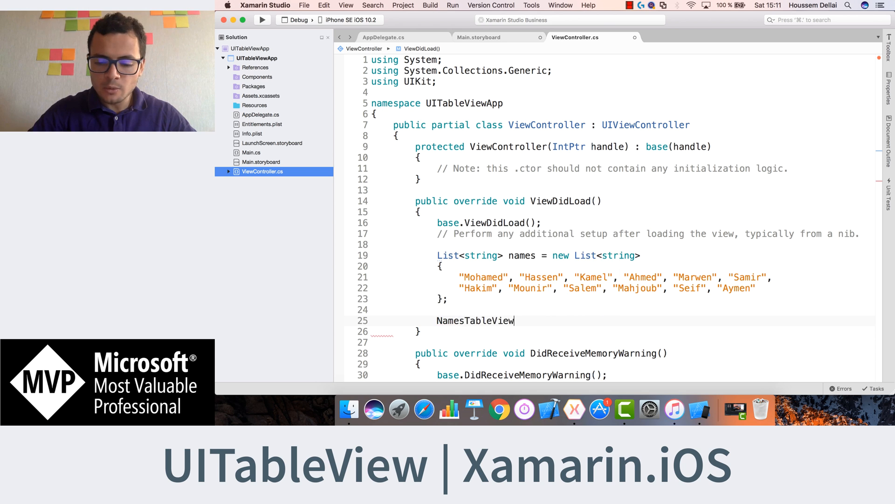
type(".Source")
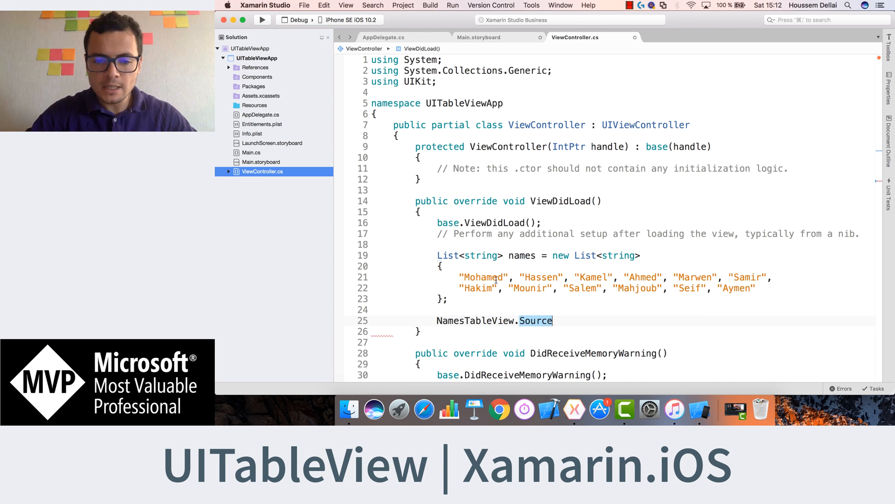
type("=")
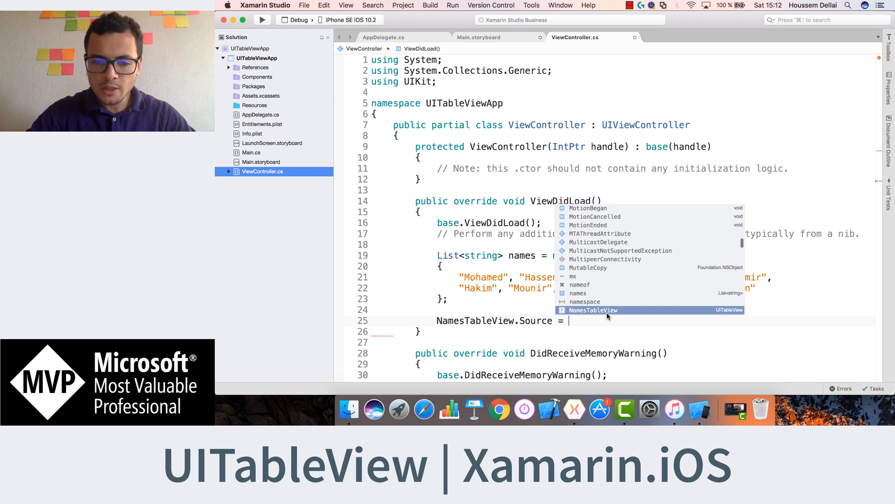
type("_names;")
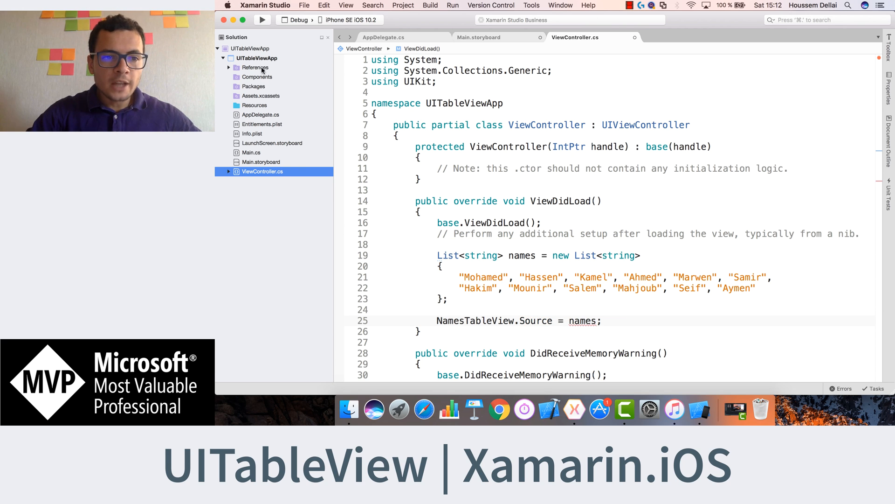
Add a new empty class file to the project, entering the name NamesTableViewSource.
right_click(257, 58)
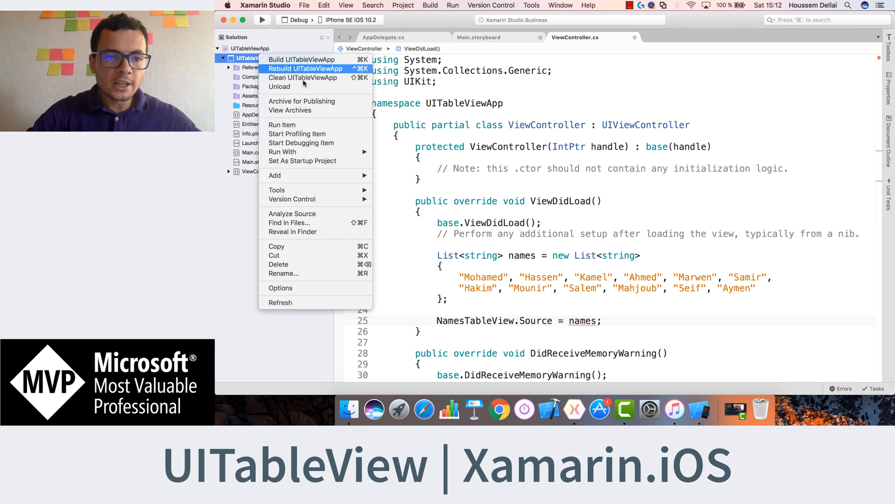
mouse_move(274, 176)
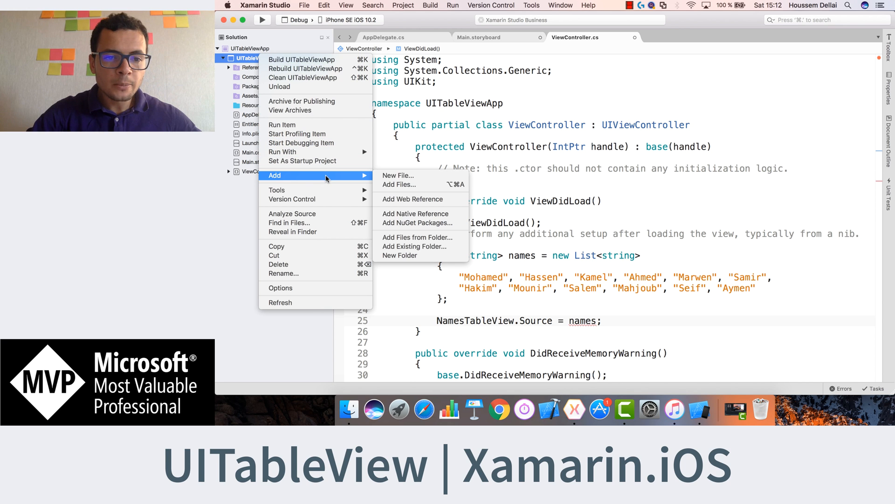
left_click(399, 176)
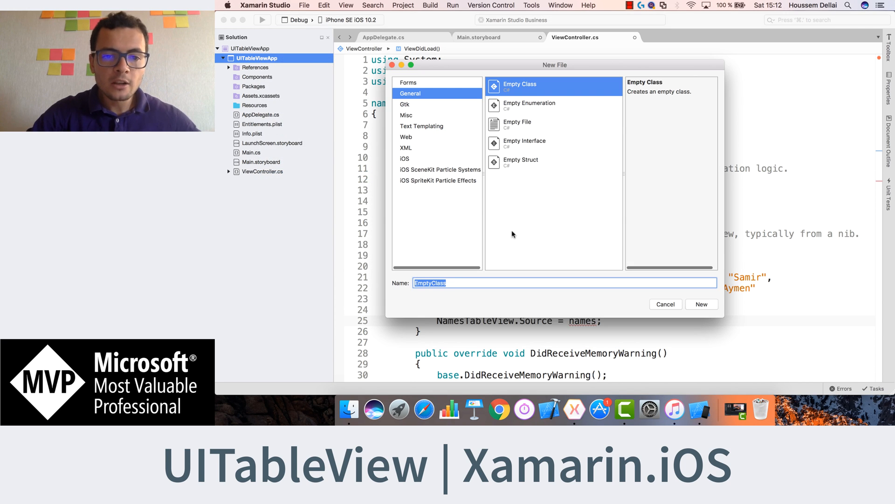
type("N")
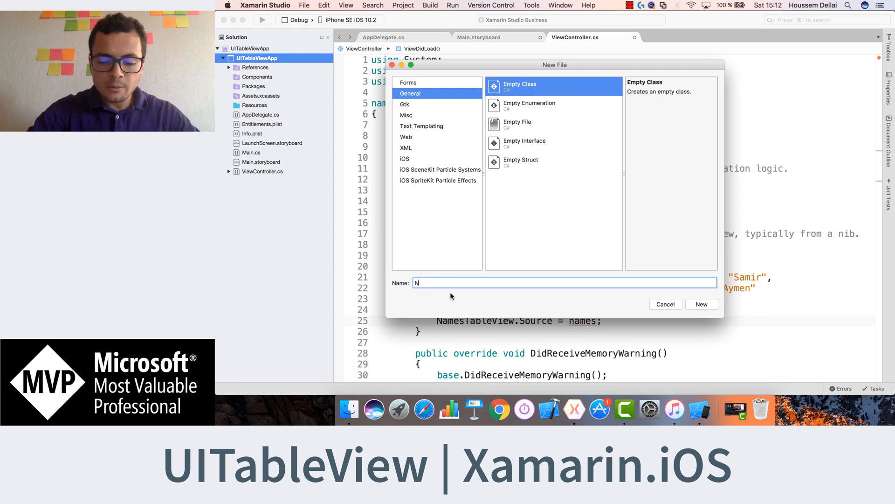
type("amesTableViewS")
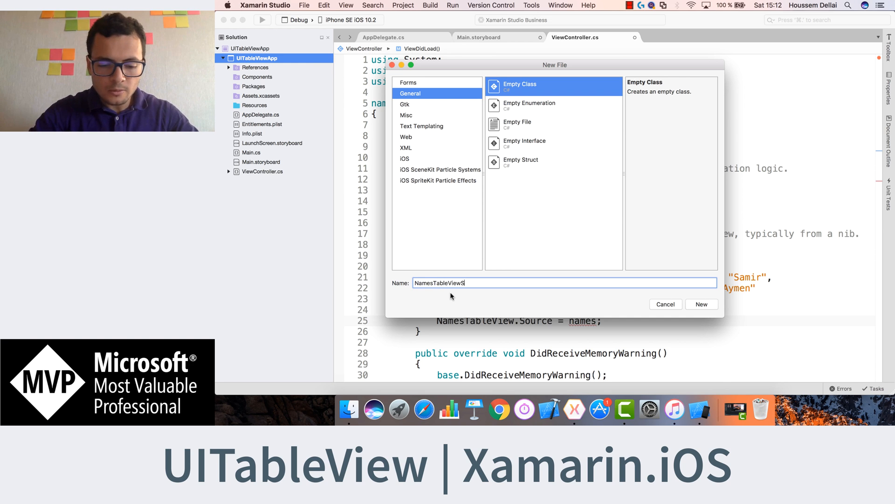
Create the class inheriting UITableViewSource, importing UIKit so it resolves.
left_click(701, 304)
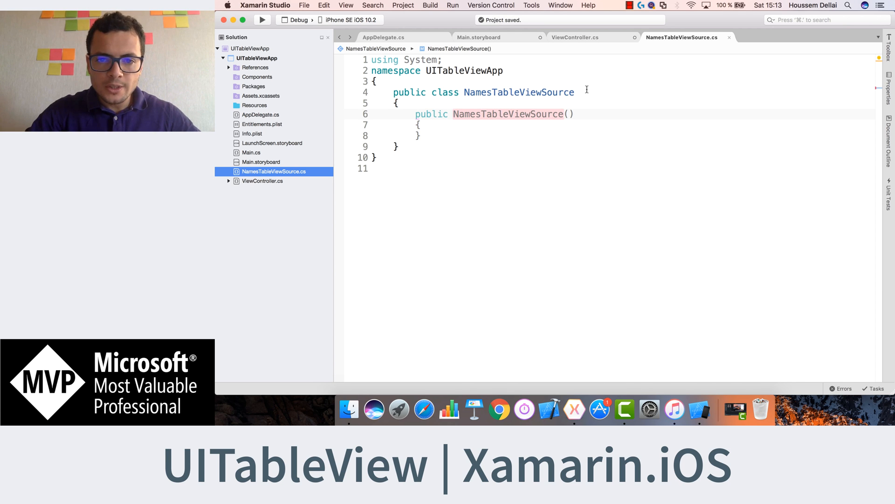
type(":")
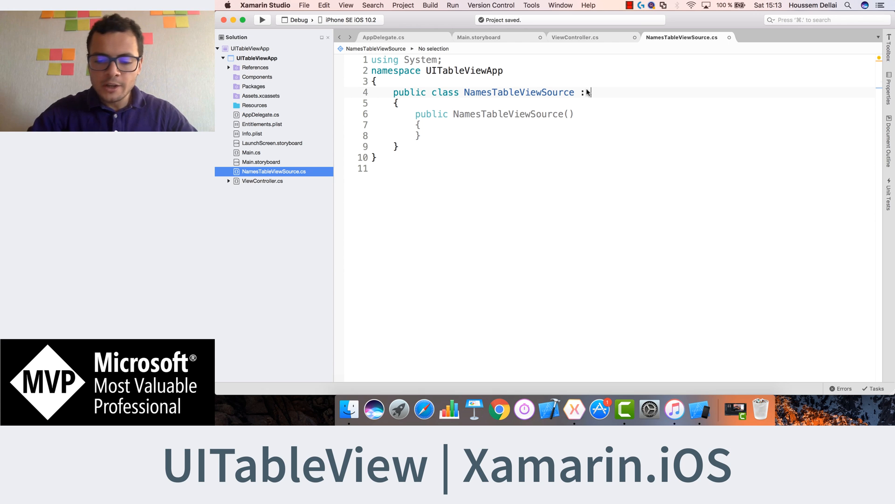
type("UITableViewS")
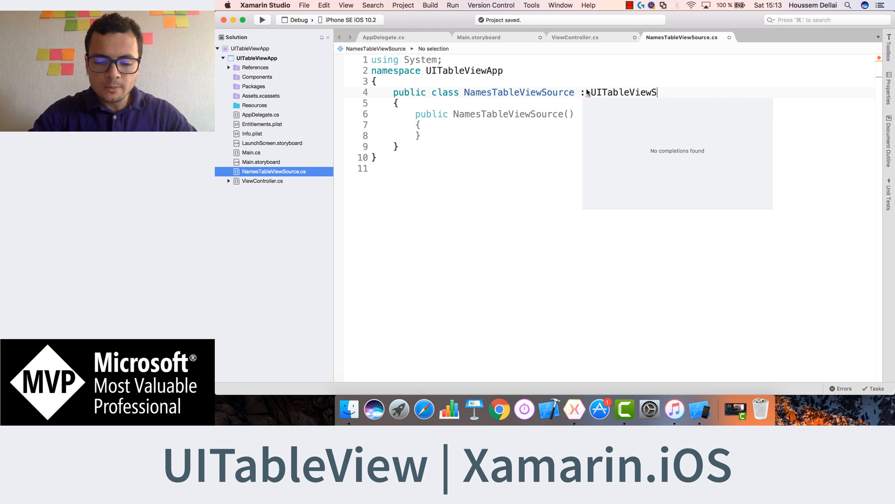
type("ource")
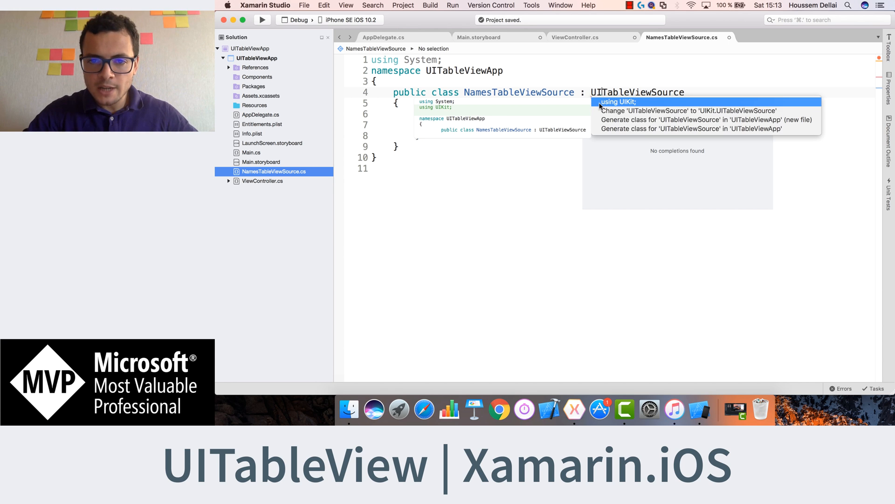
left_click(618, 101)
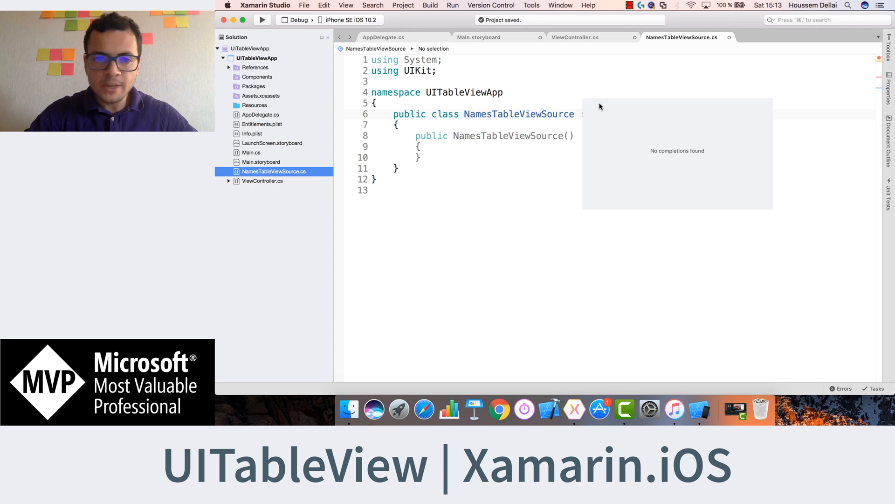
type(": UITableViewSource")
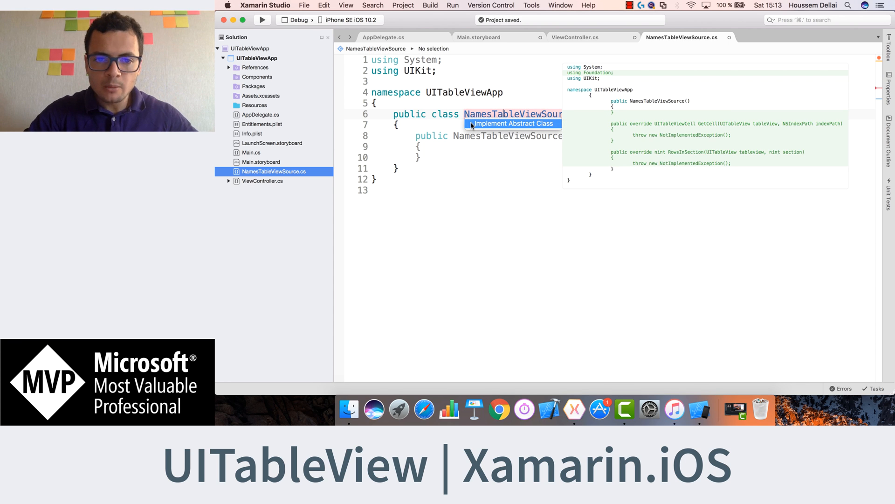
Implement the abstract GetCell and RowsInSection override stubs.
left_click(511, 123)
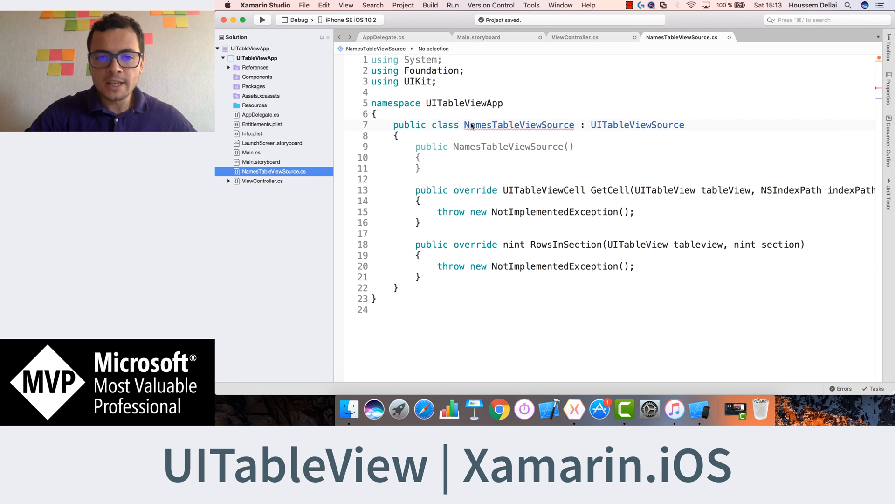
double_click(501, 124)
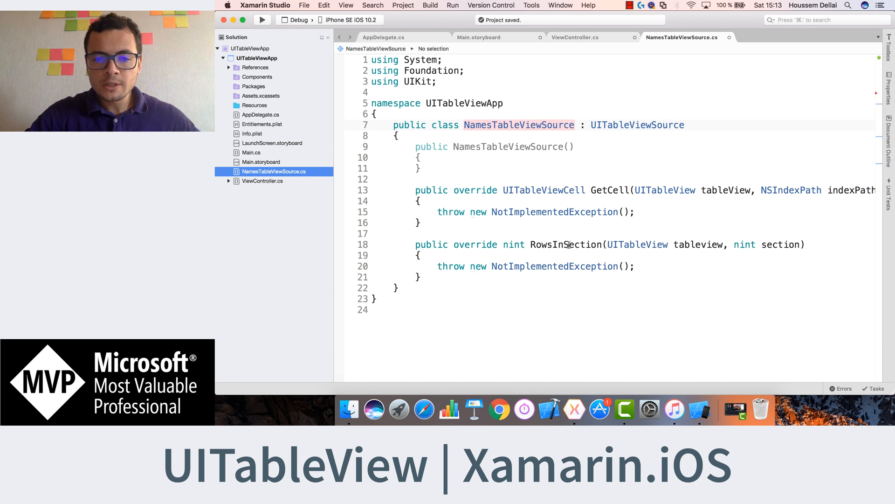
left_click(609, 190)
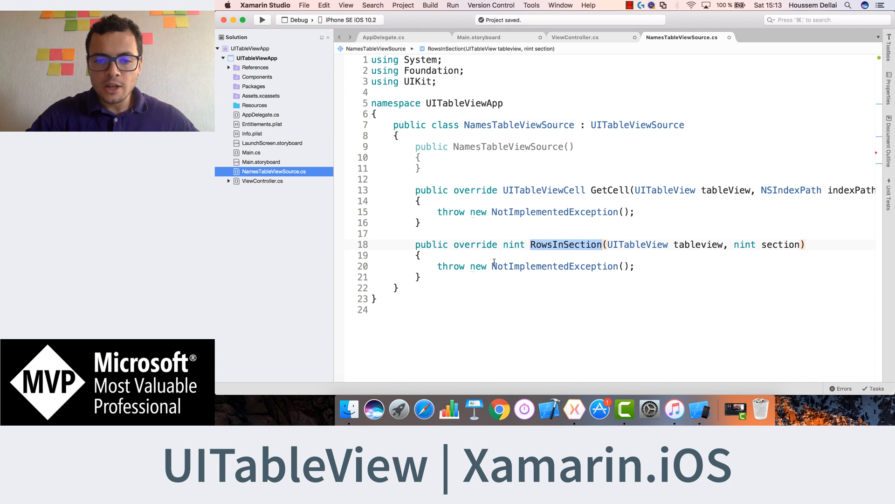
mouse_move(450, 266)
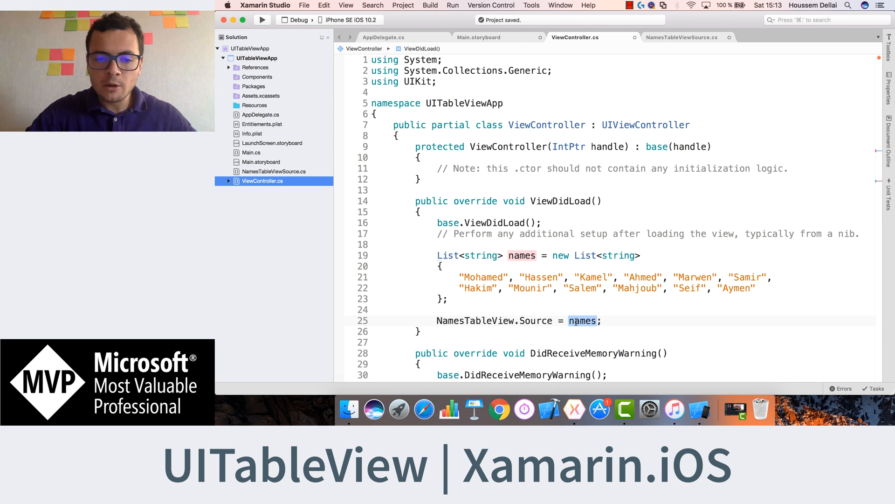
Assign NamesTableView.Source a new NamesTableViewSource(names) in ViewDidLoad.
scroll("down", 3)
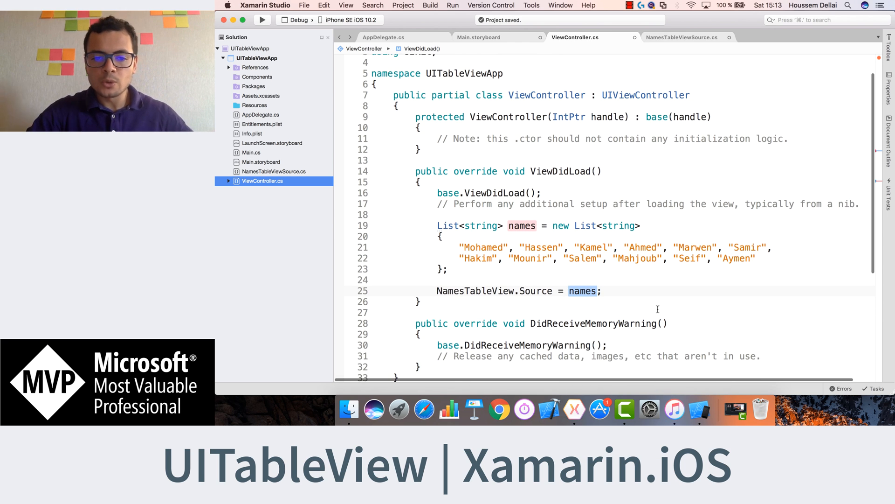
type("n")
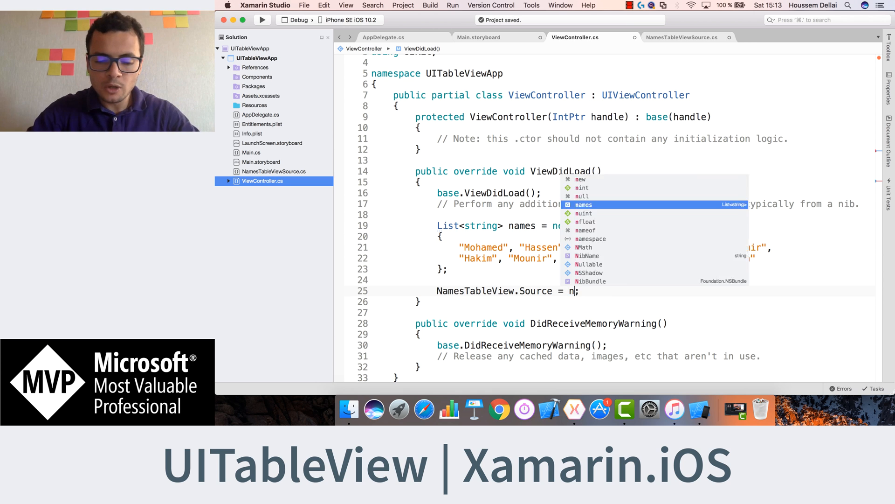
type("ew NamesTableViewSource")
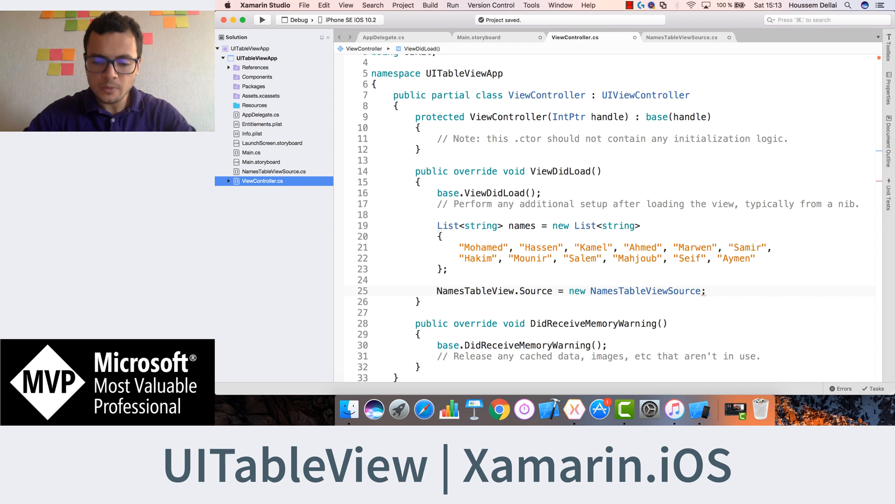
type("()")
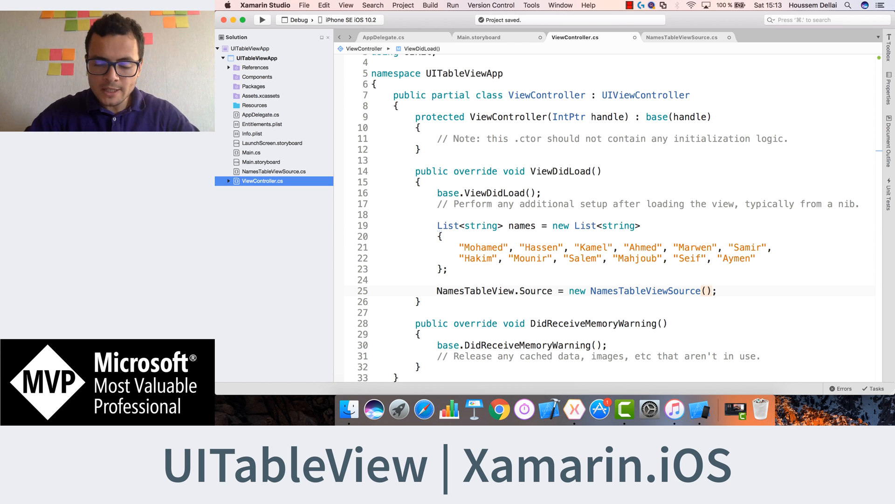
type("names")
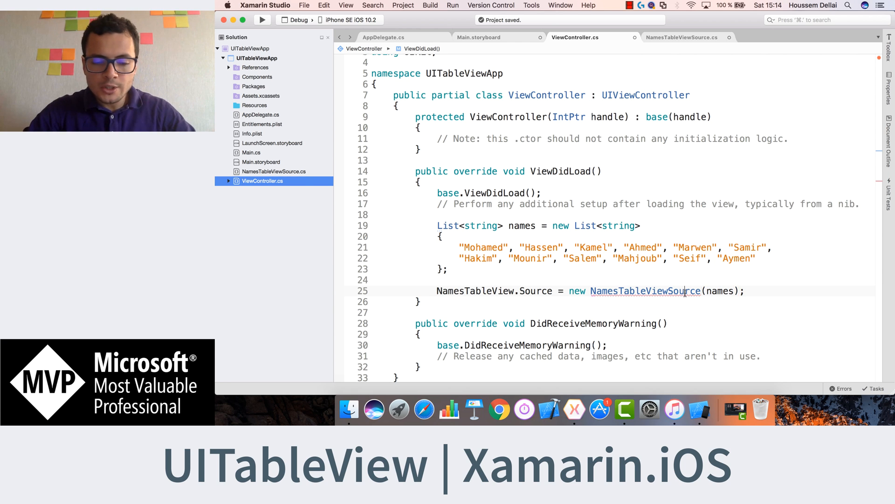
Use the quick-fix to generate a NamesTableViewSource constructor storing the names list.
left_click(681, 38)
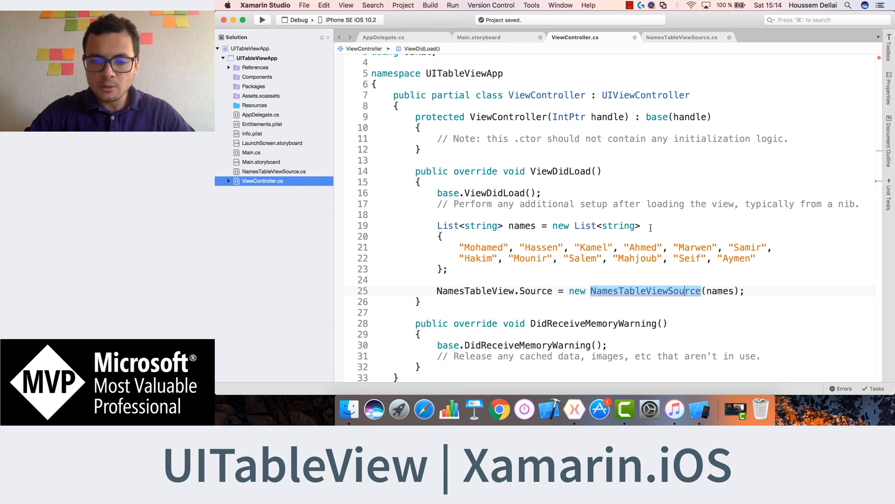
mouse_move(650, 291)
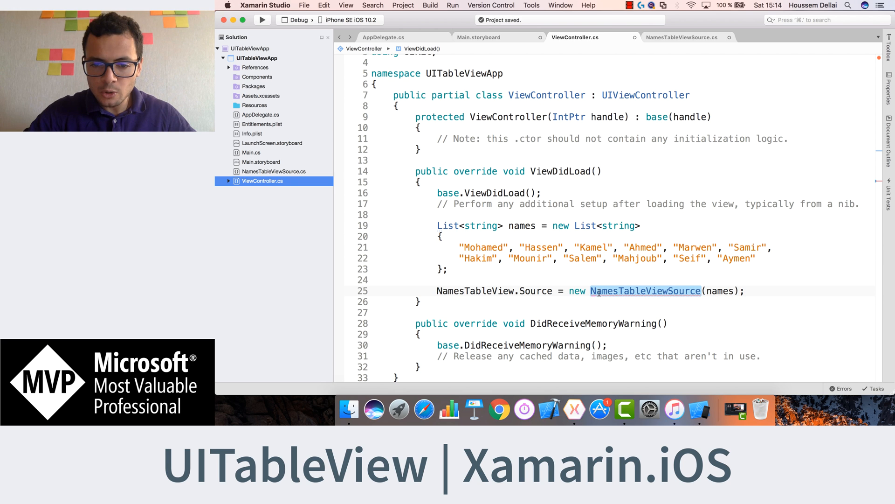
left_click(645, 291)
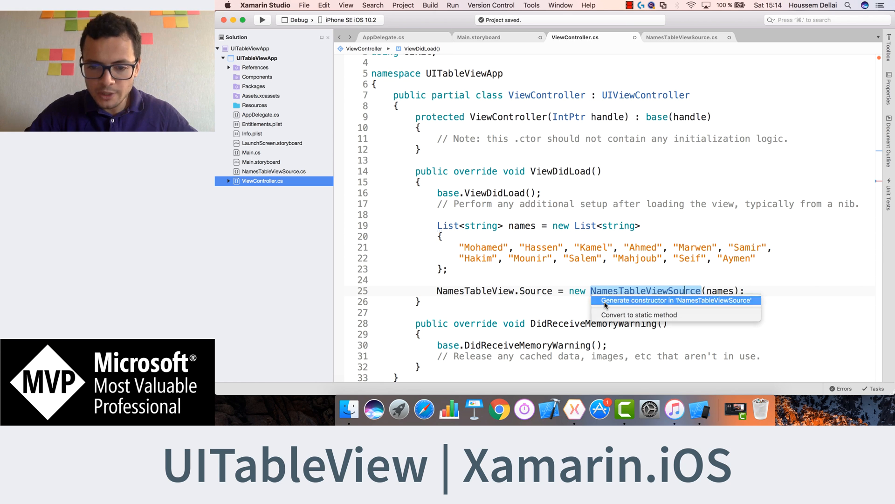
left_click(677, 299)
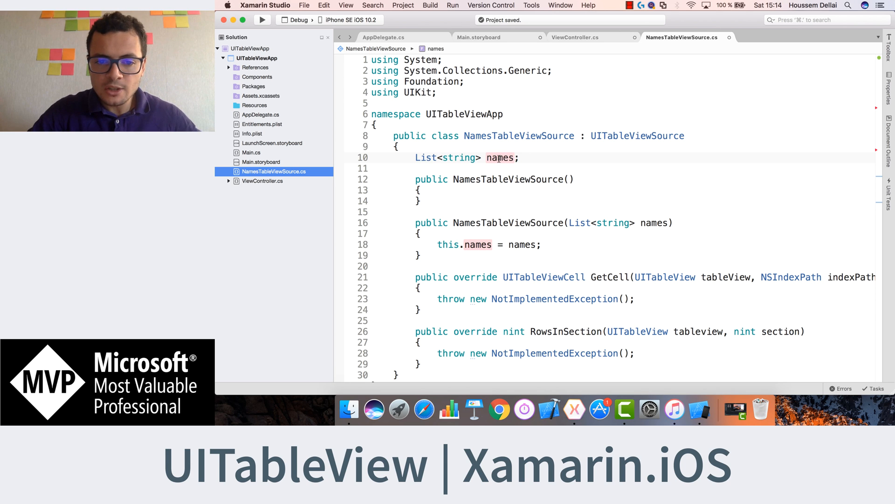
Remove the empty default constructor and the placeholder throw in RowsInSection.
left_click(422, 202)
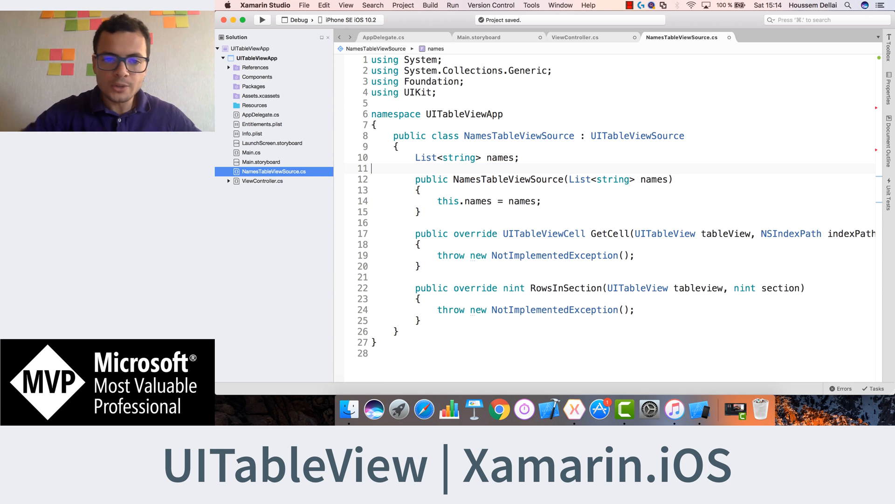
scroll("down", 3)
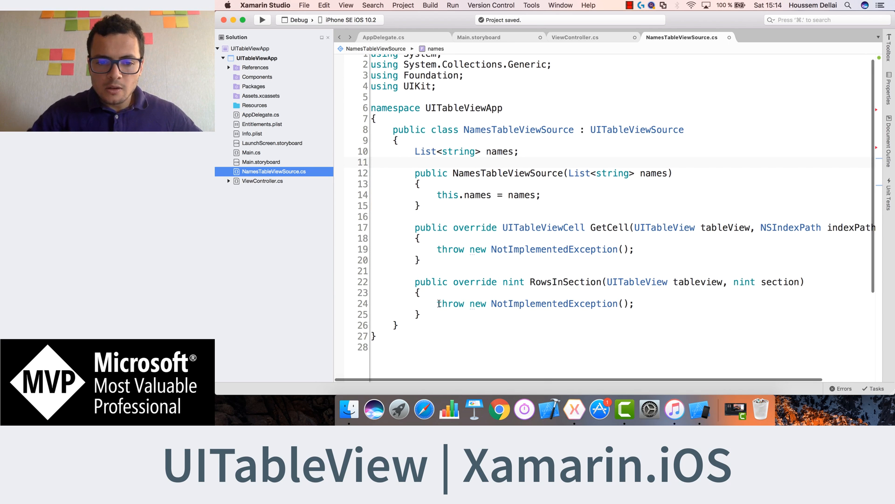
left_click(452, 303)
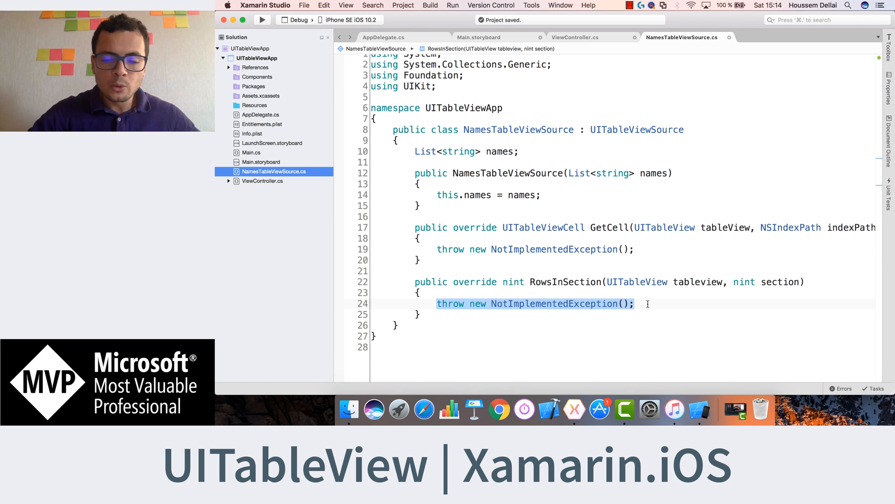
key("Delete")
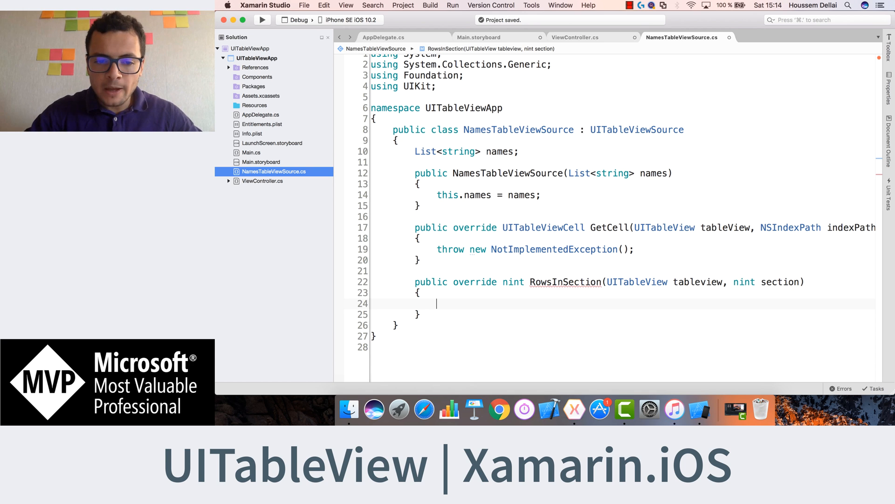
Make RowsInSection return names.Count.
type("names.C")
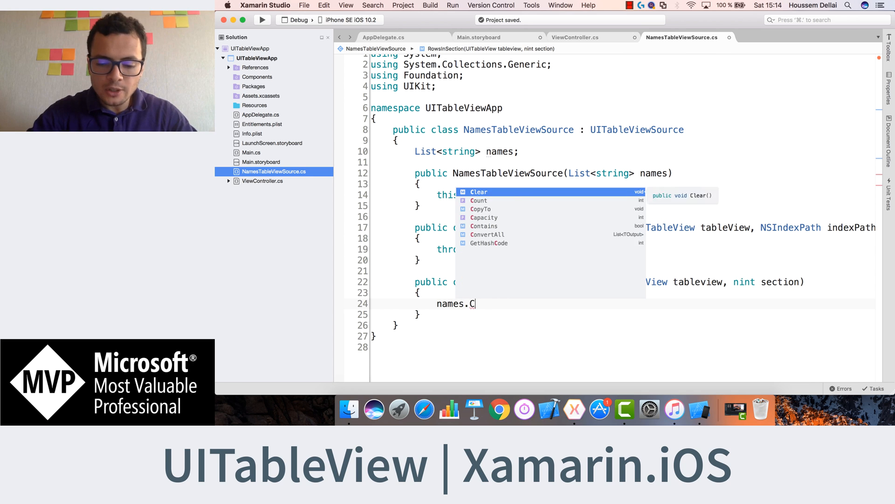
type("ount;")
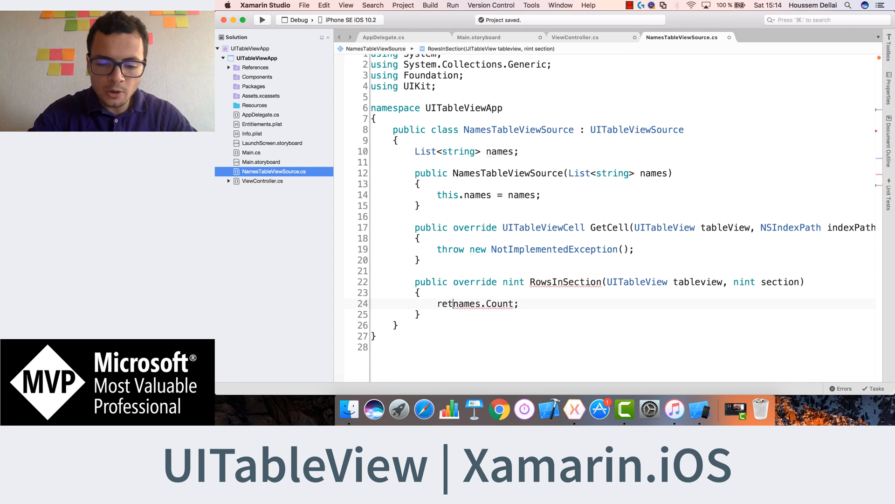
type("urn")
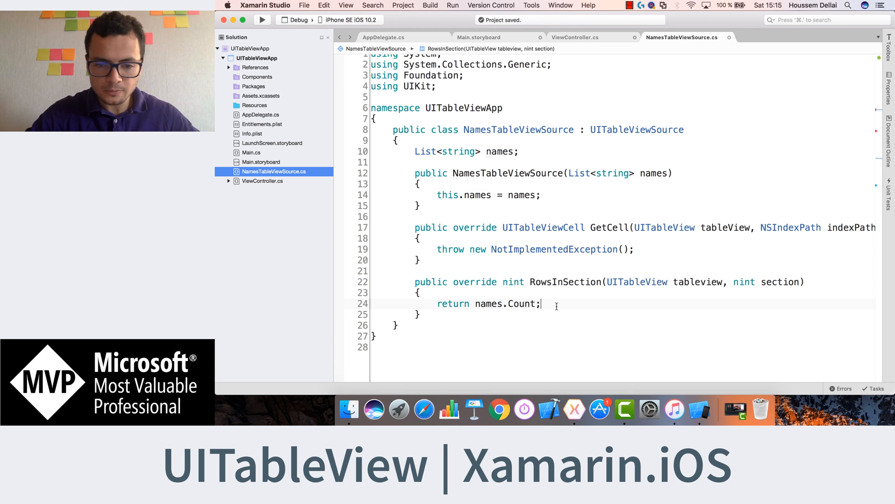
double_click(565, 281)
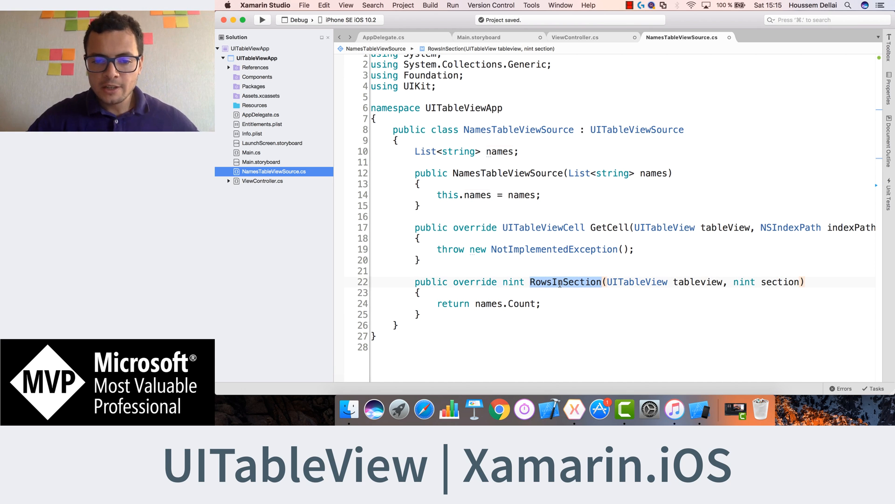
Remove the placeholder NotImplementedException from GetCell.
left_click(594, 228)
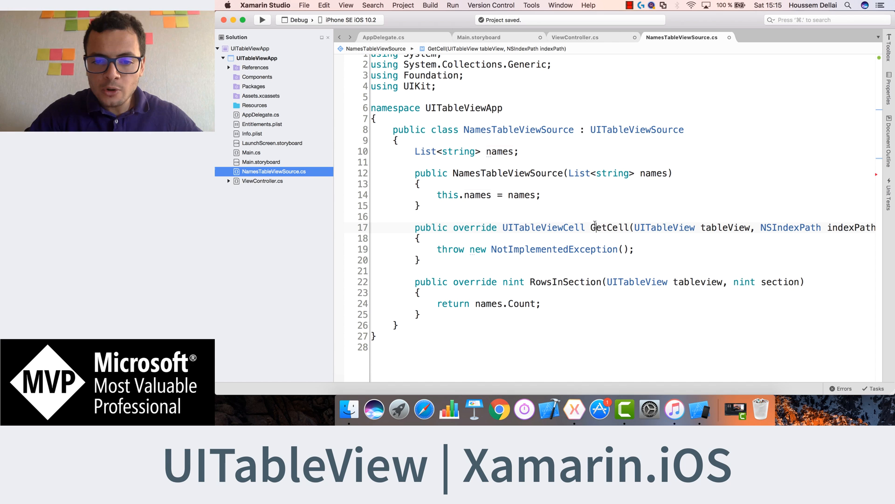
double_click(609, 228)
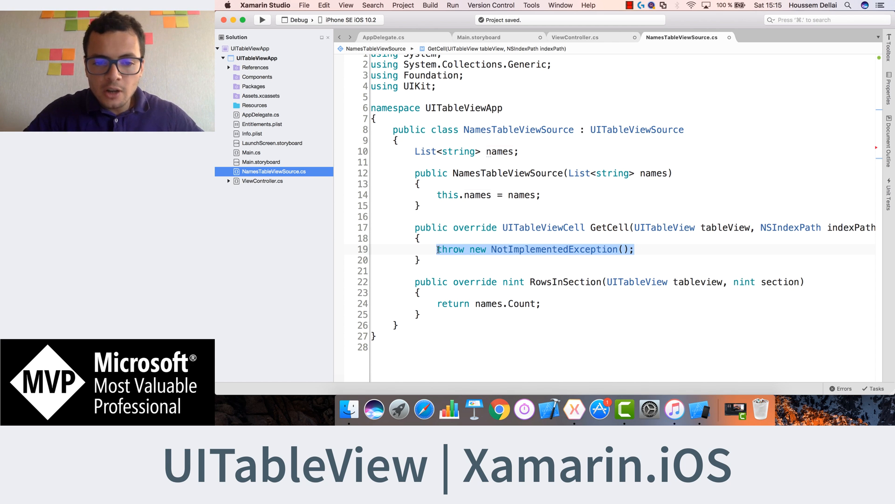
key("Delete")
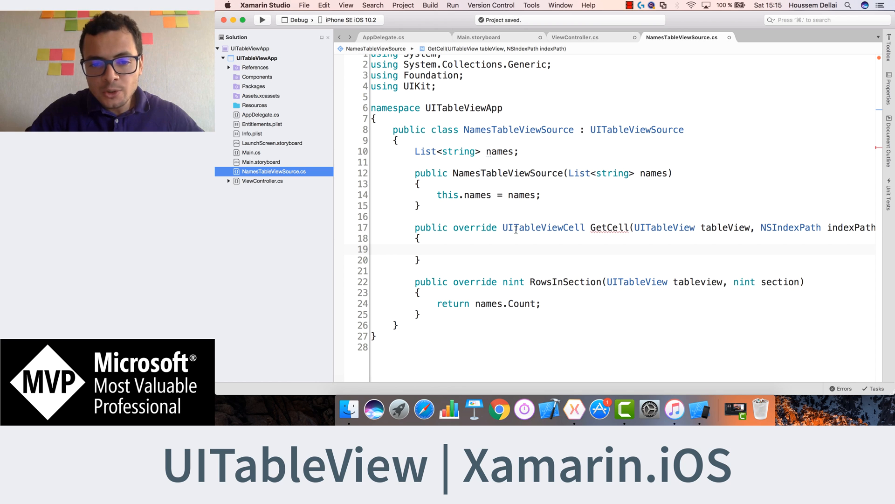
double_click(543, 227)
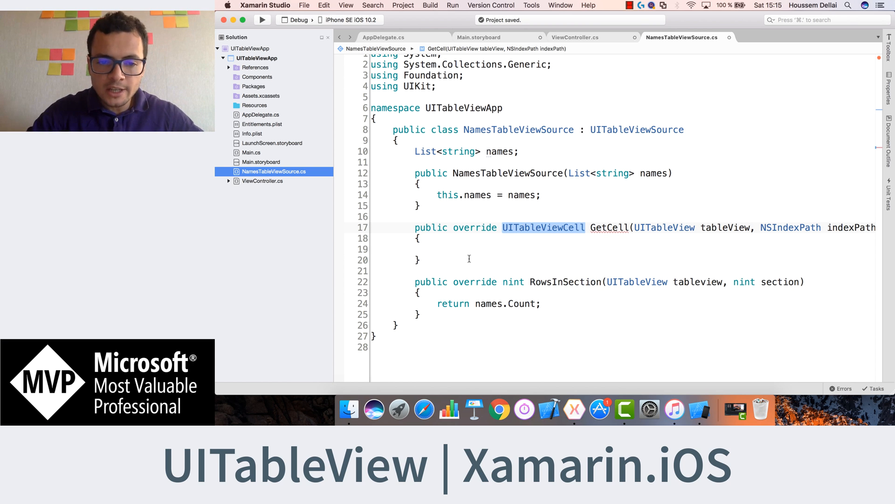
Write var cell = new UITableViewCell(UITableViewCellStyle.Default, ""); in GetCell.
type("var")
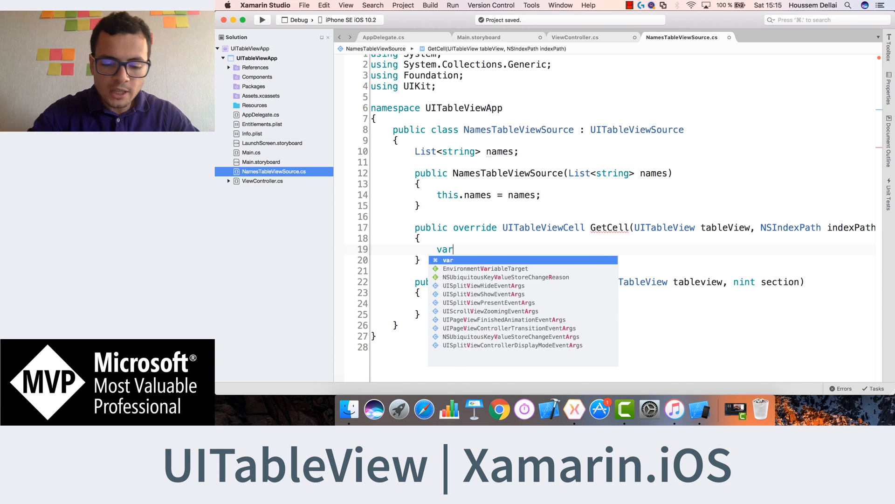
type("cell")
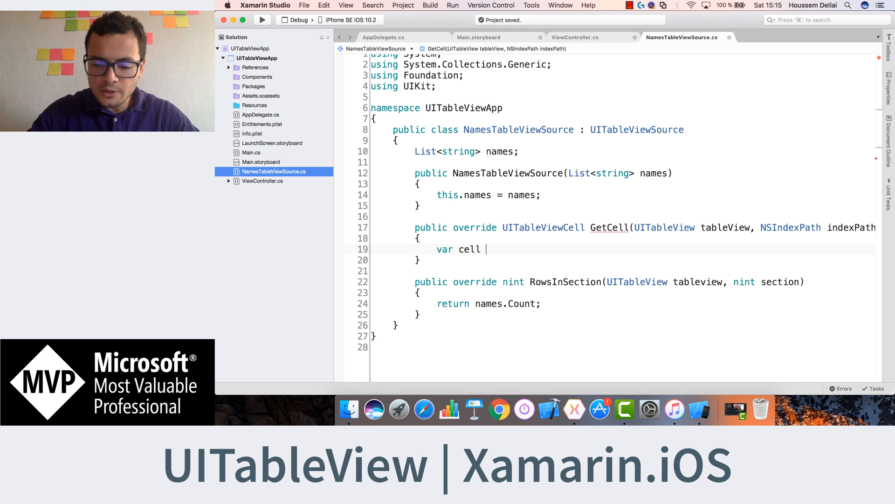
type("= new")
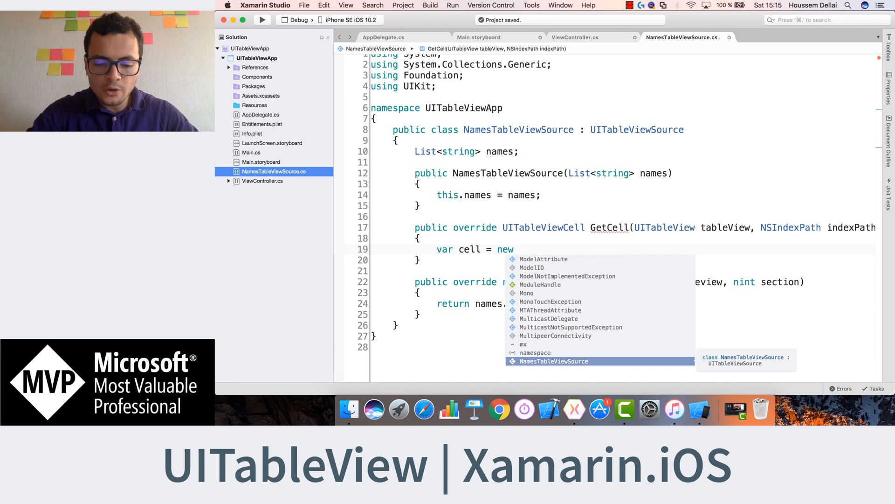
type("UITableViewCell")
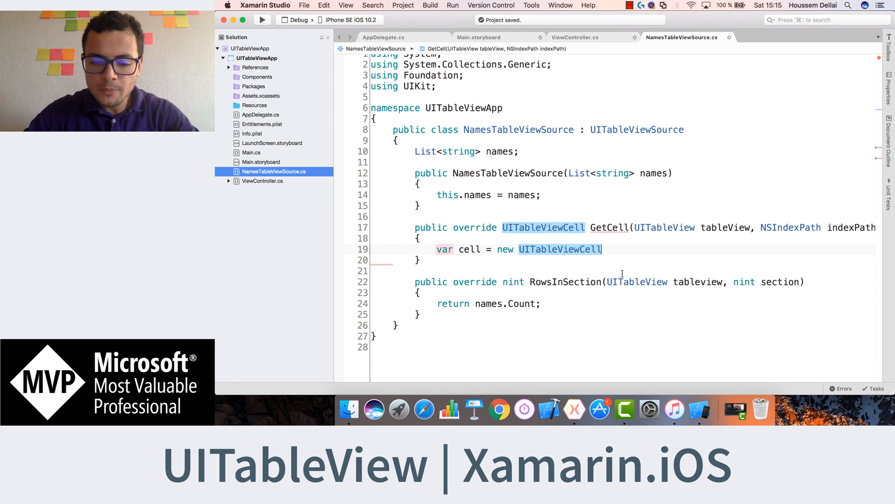
type("(")
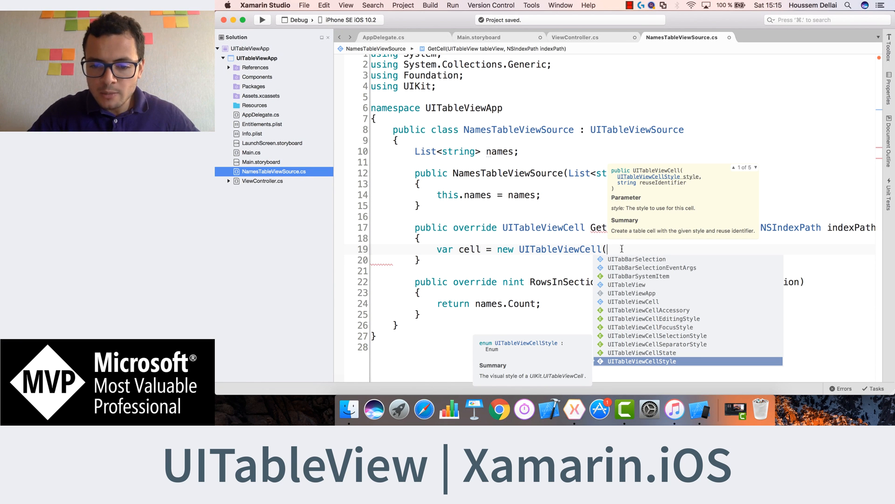
type("UITableViewCellStyle")
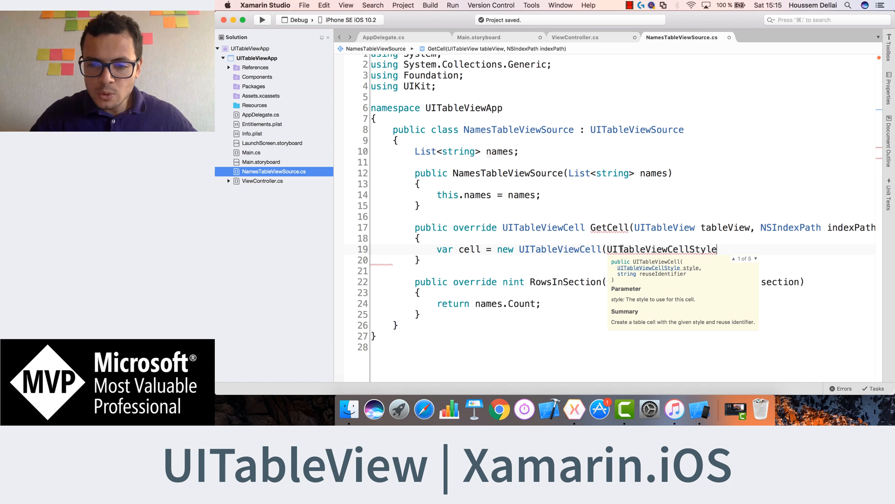
type(".Default,")
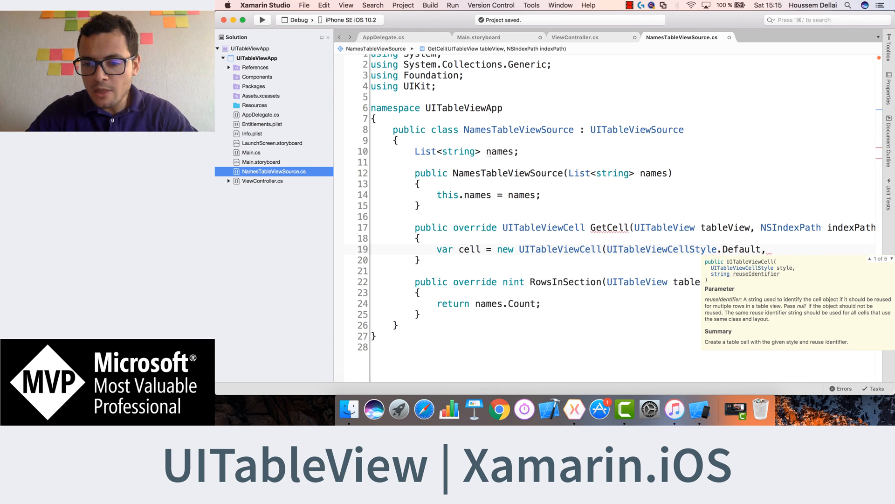
type("\"\");")
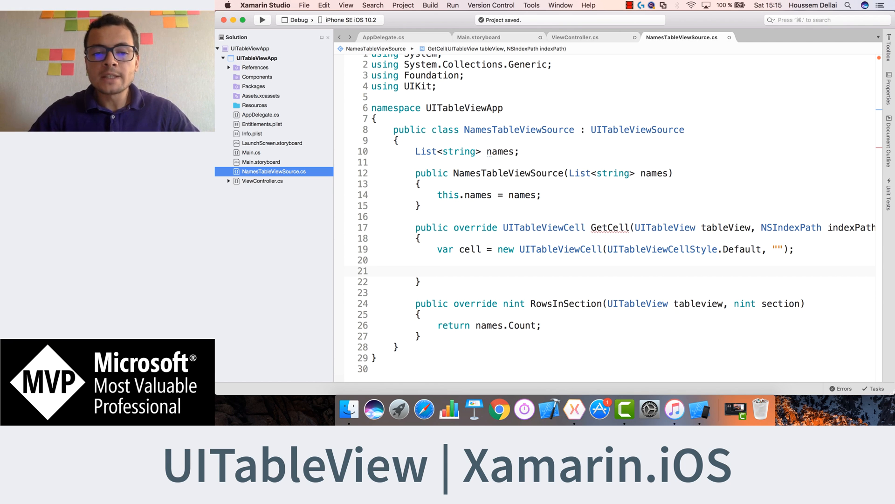
Write the partial line cell.TextLabel.Text = names in GetCell, accepting IntelliSense suggestions.
type("cell")
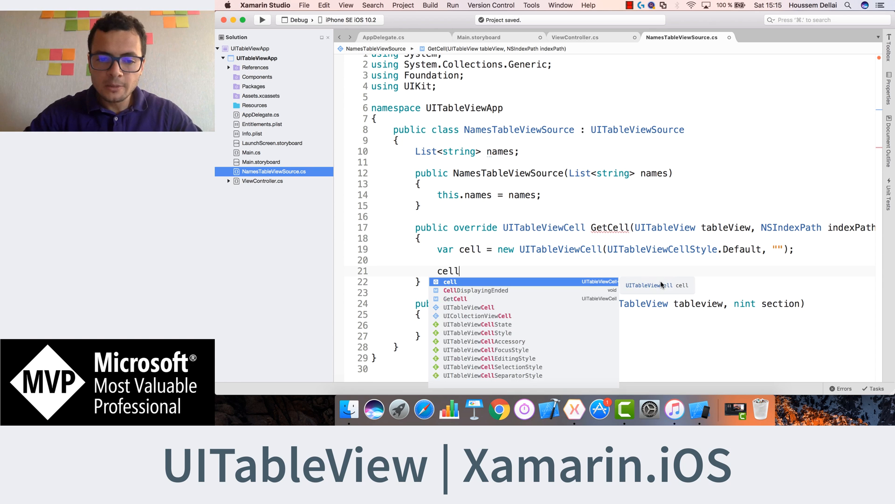
type(".")
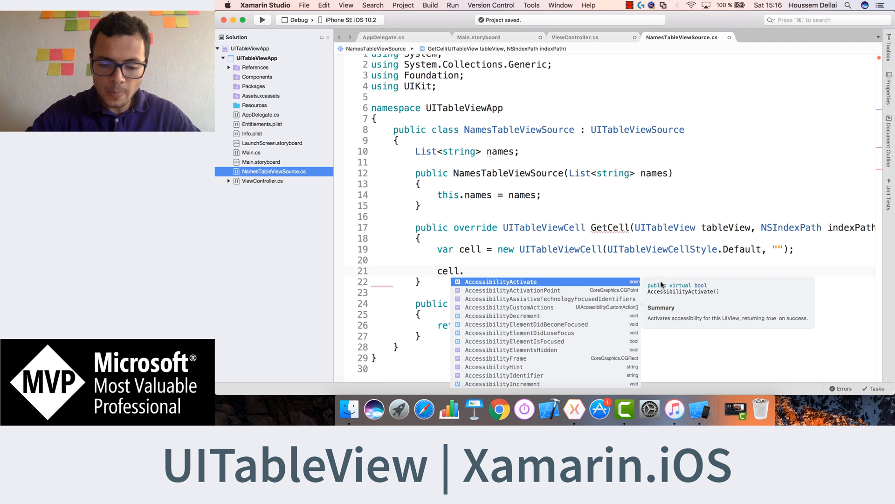
type("TextLabel")
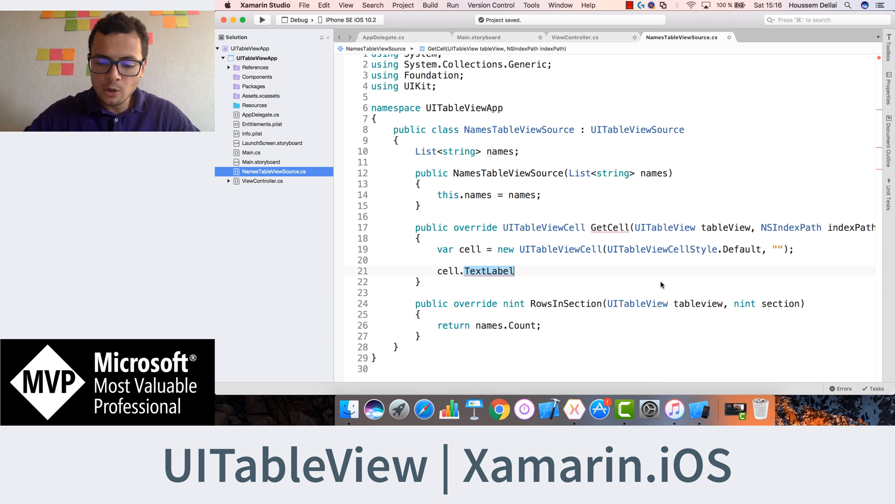
type(".Text =")
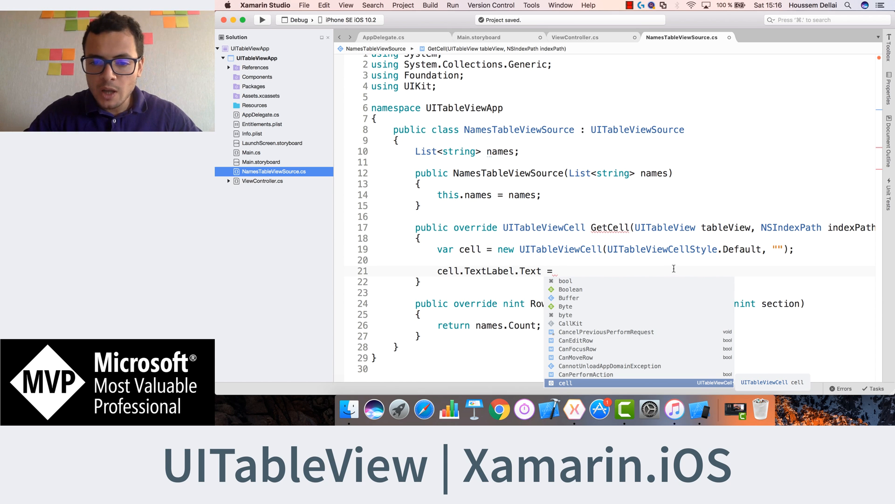
type("name")
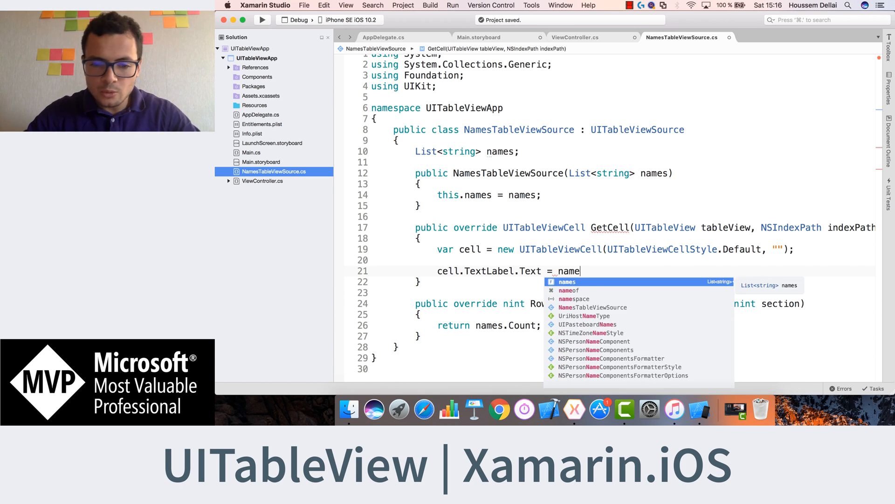
type("s")
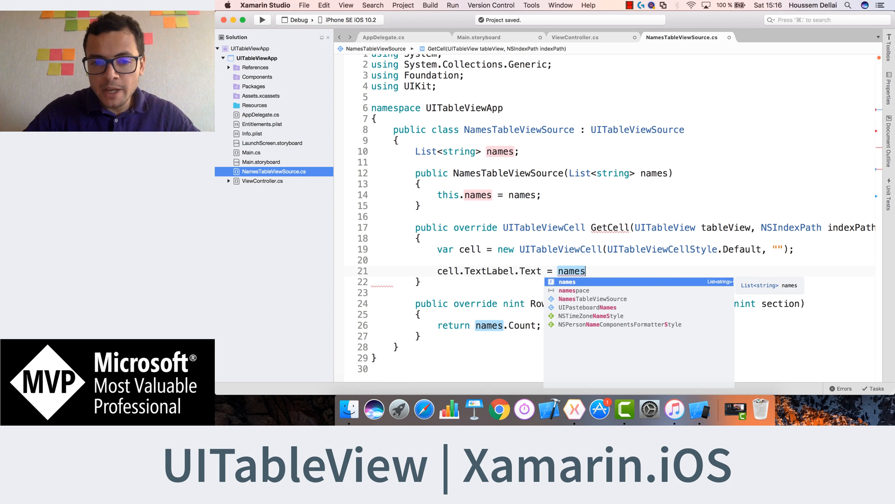
key("Escape")
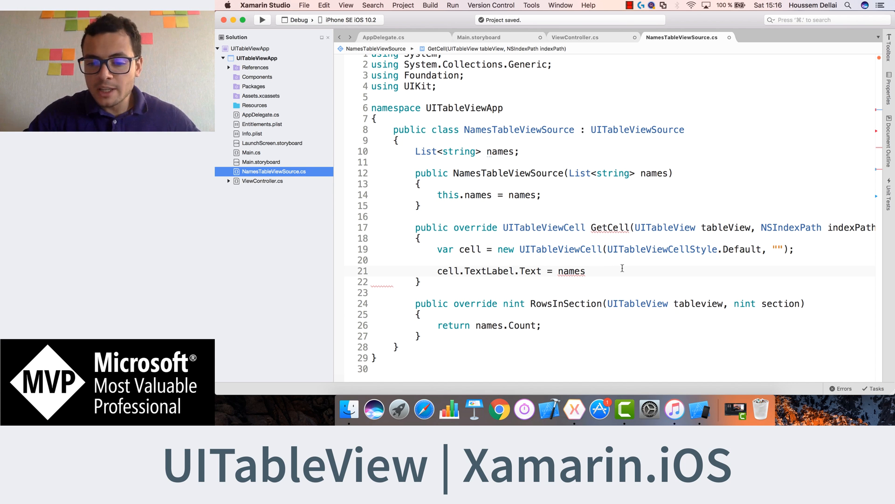
Complete the line as cell.TextLabel.Text = names[indexPath.Row]; with a blank line below.
scroll("right", 3)
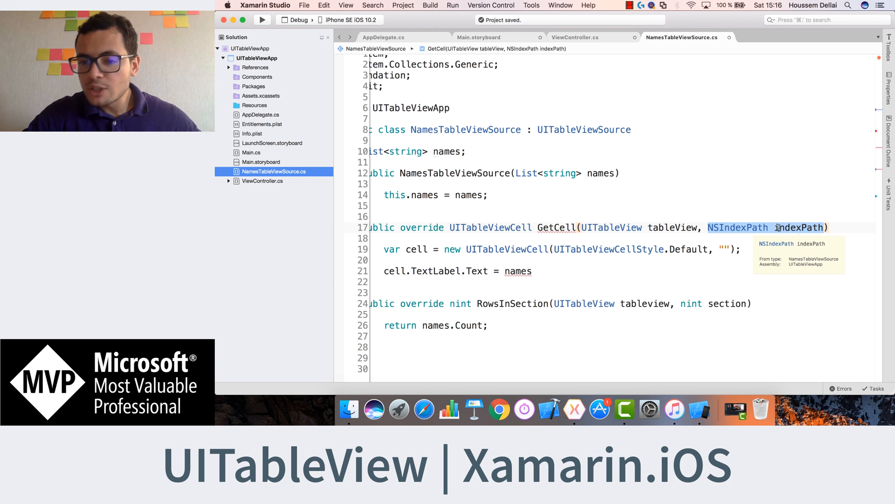
mouse_move(774, 227)
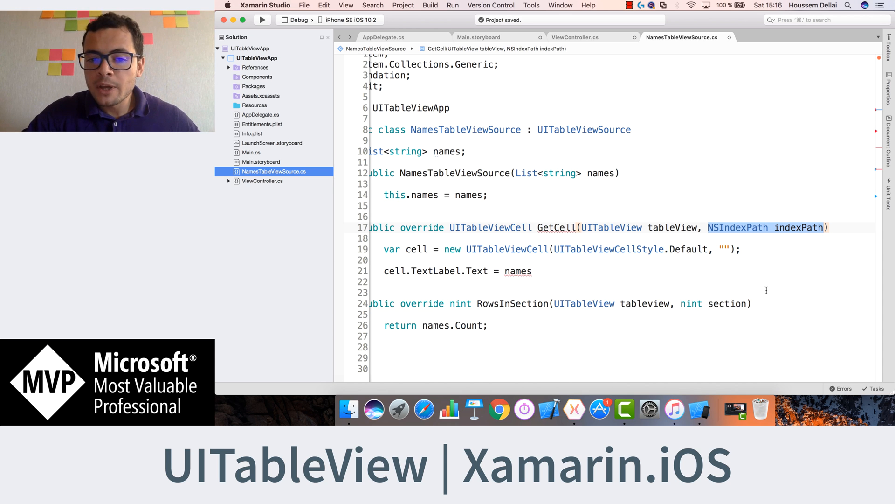
mouse_move(435, 248)
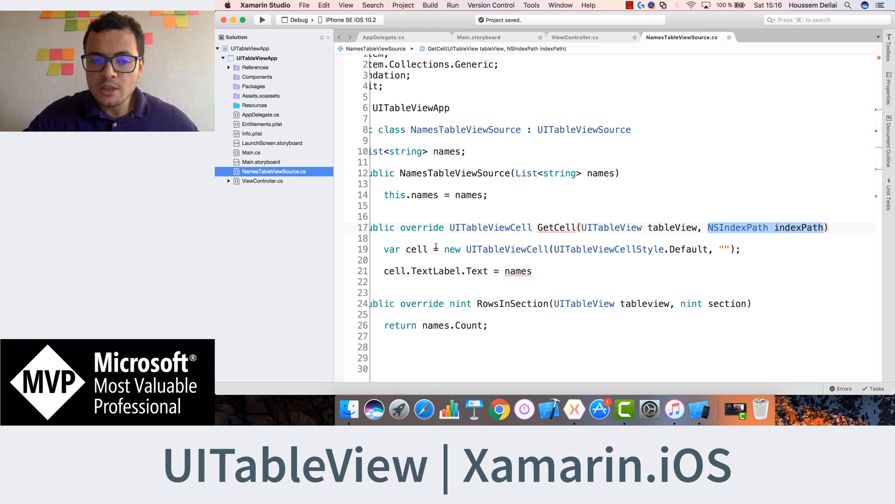
mouse_move(650, 269)
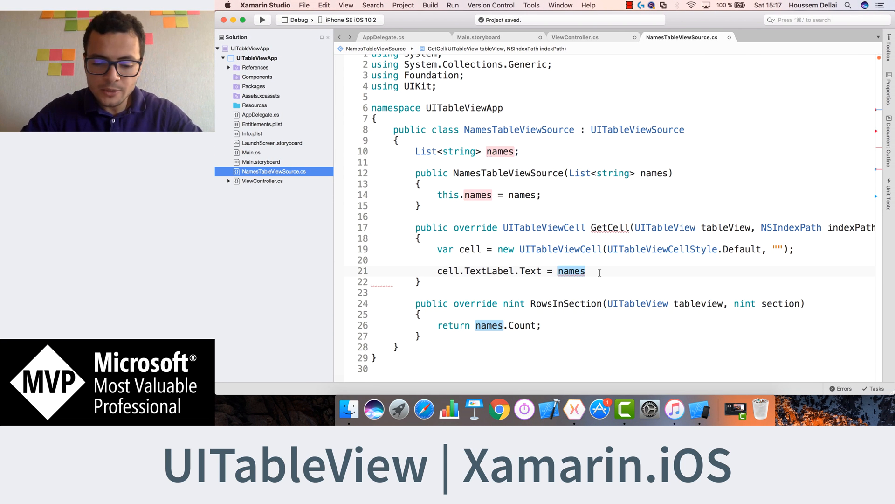
type("[oi")
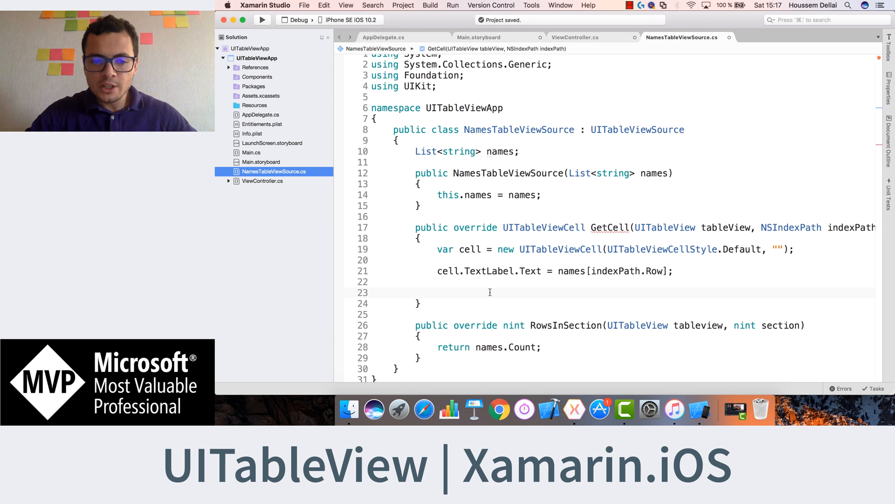
End GetCell with return cell; so the app can list the names.
type("return")
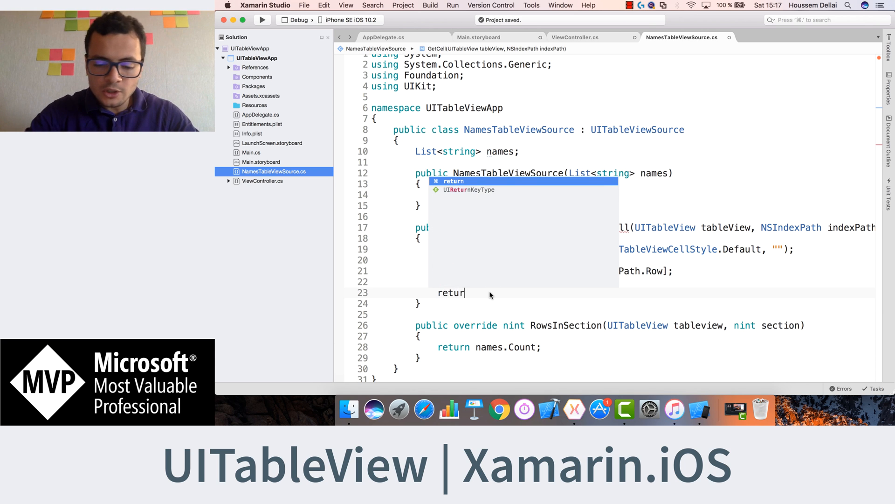
type("cell")
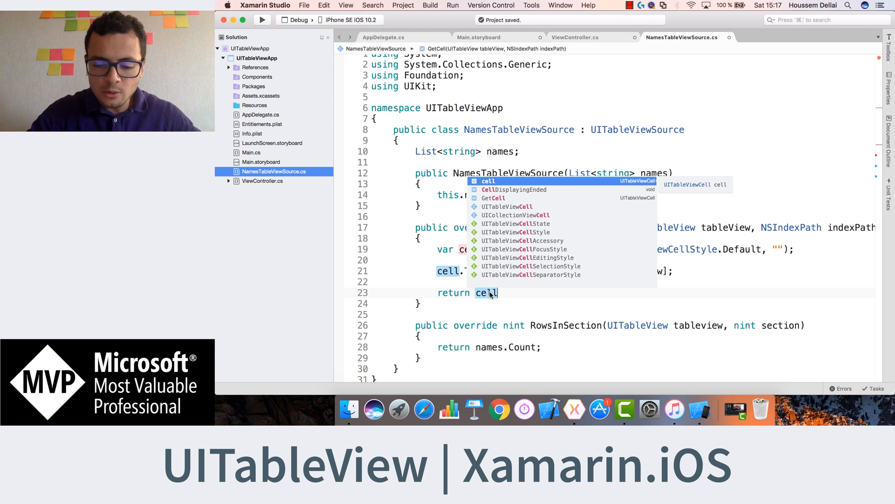
key("Escape")
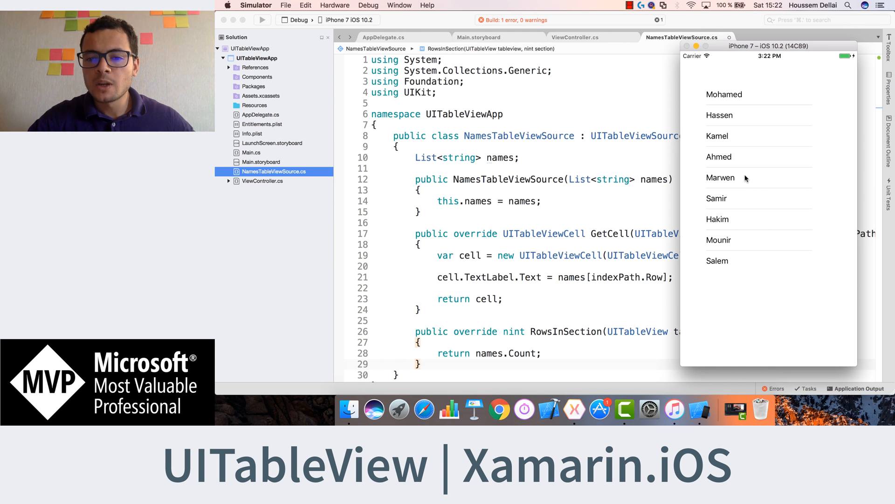
Bring the Xamarin Studio editor back in front of the Simulator.
left_click(719, 156)
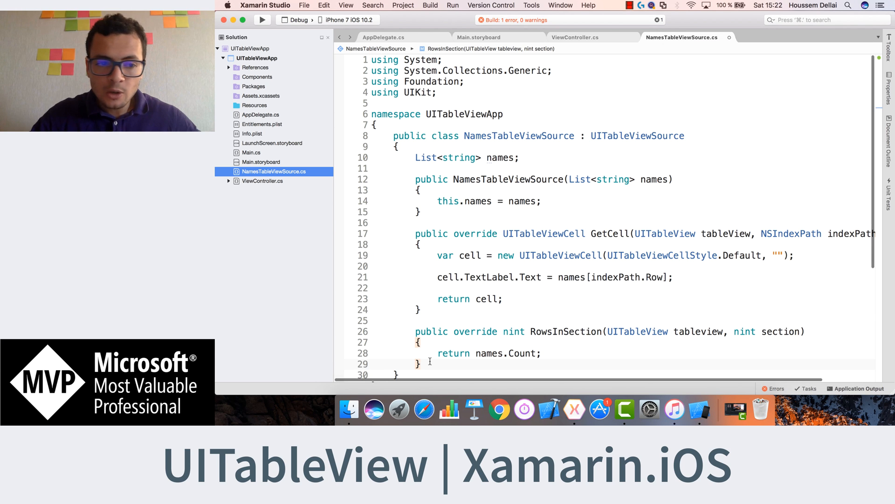
Add a RowSelected override chosen from IntelliSense in NamesTableViewSource.
scroll("down", 3)
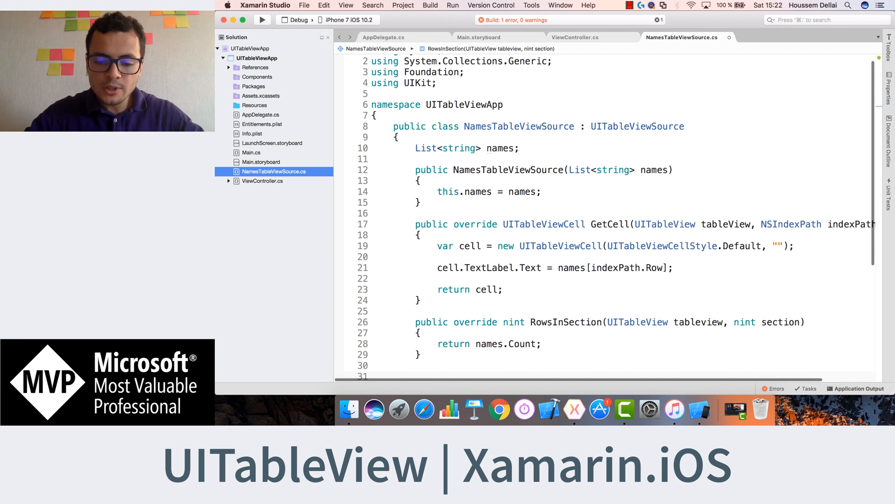
type("override")
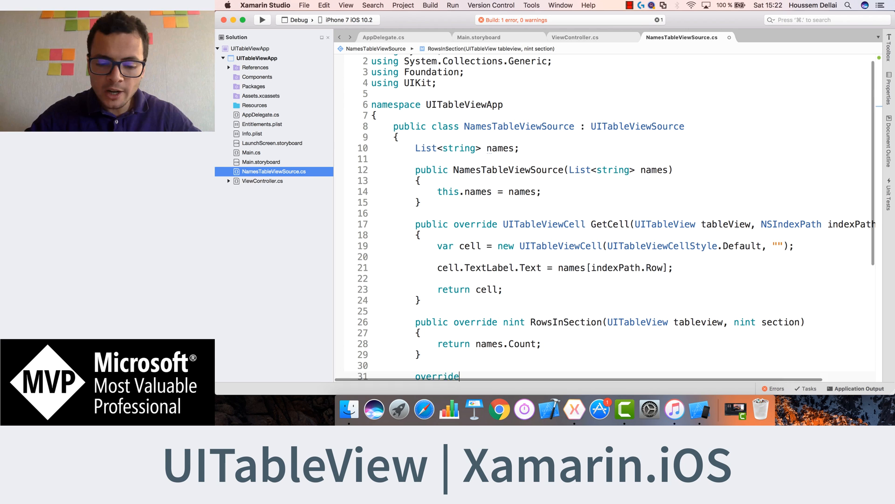
type("R")
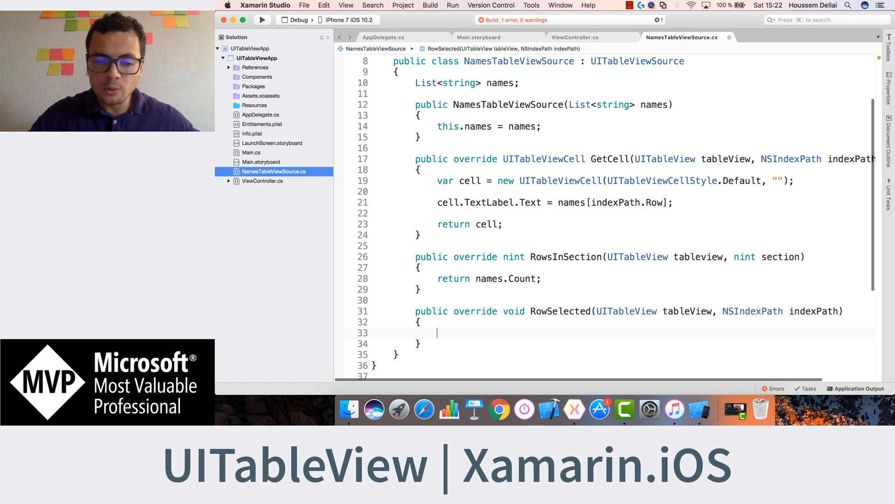
Inside RowSelected write var selctedName = names[indexPath.Row];.
type("va")
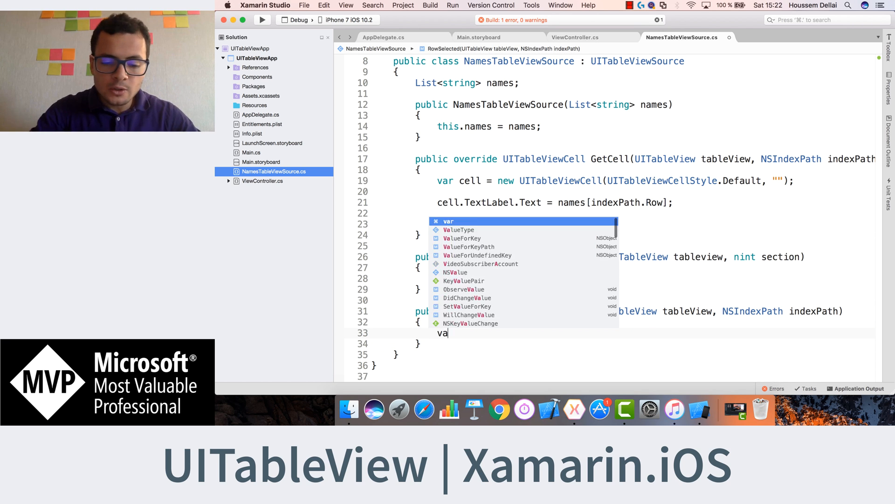
type("lcted")
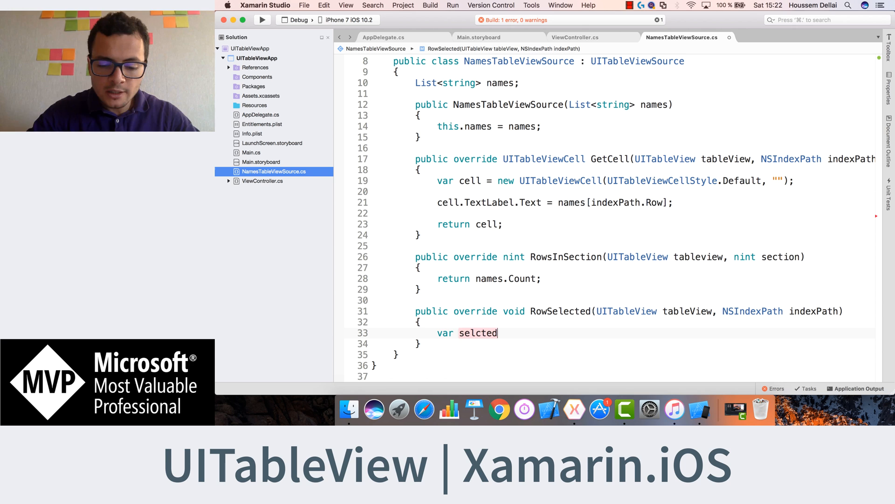
type("Name =")
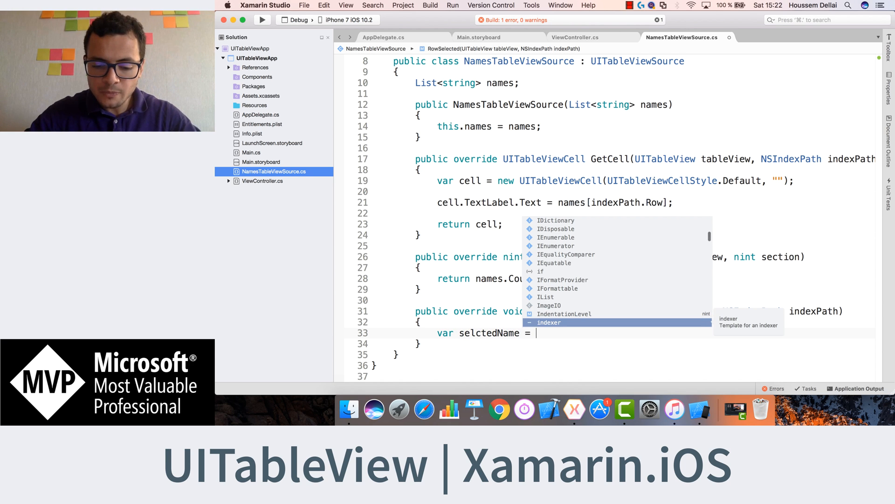
type("names")
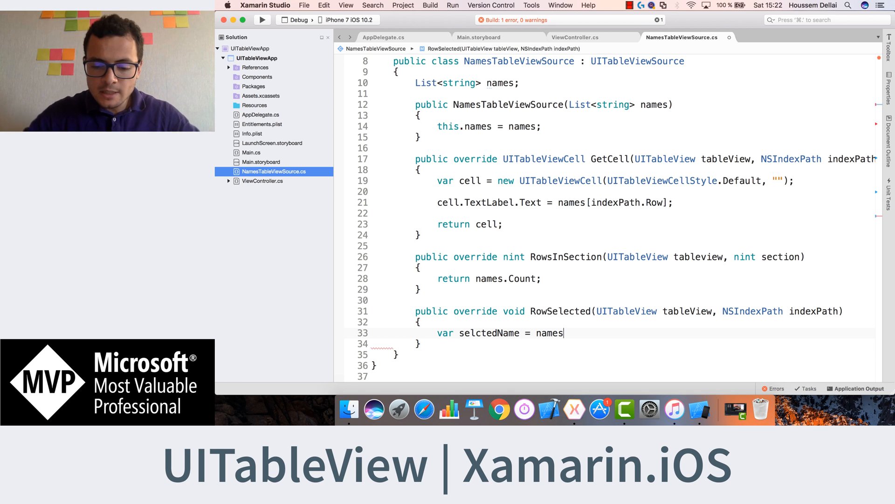
type("[")
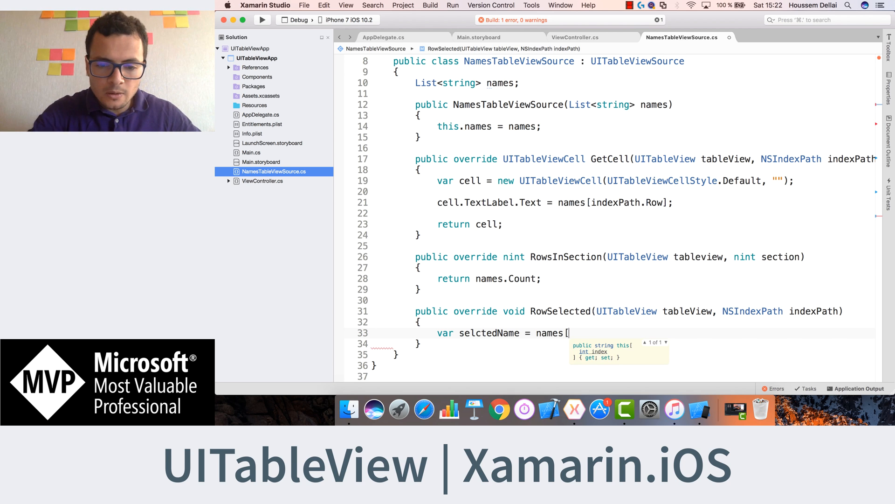
type("]")
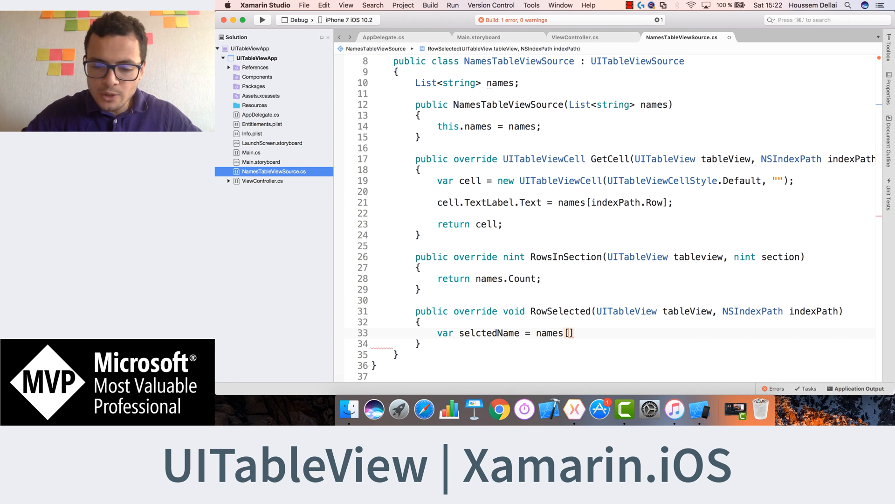
type("indexPath")
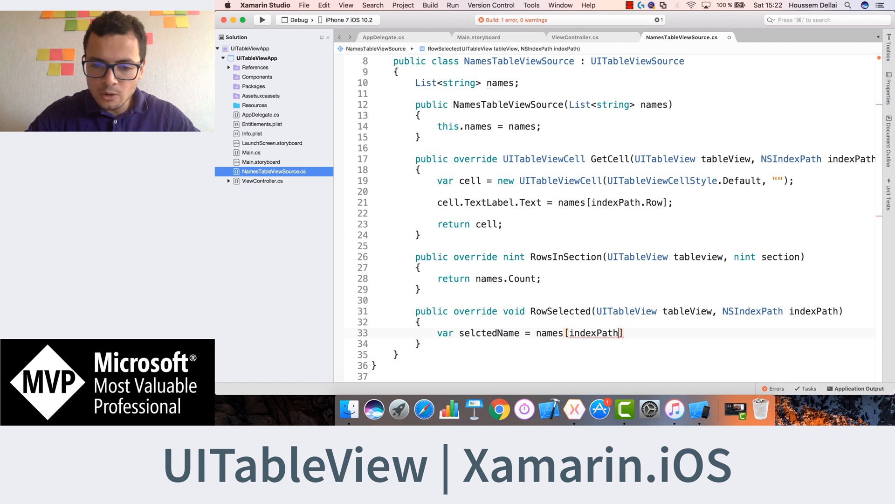
type(".Row")
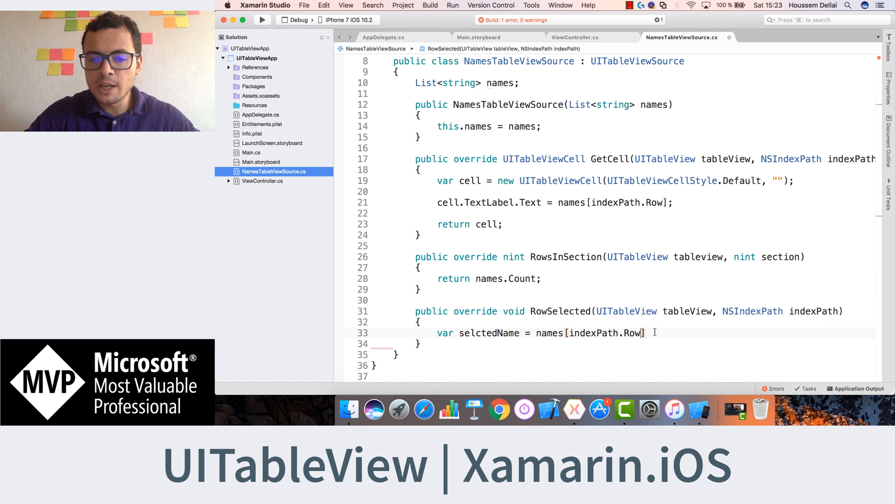
type(";")
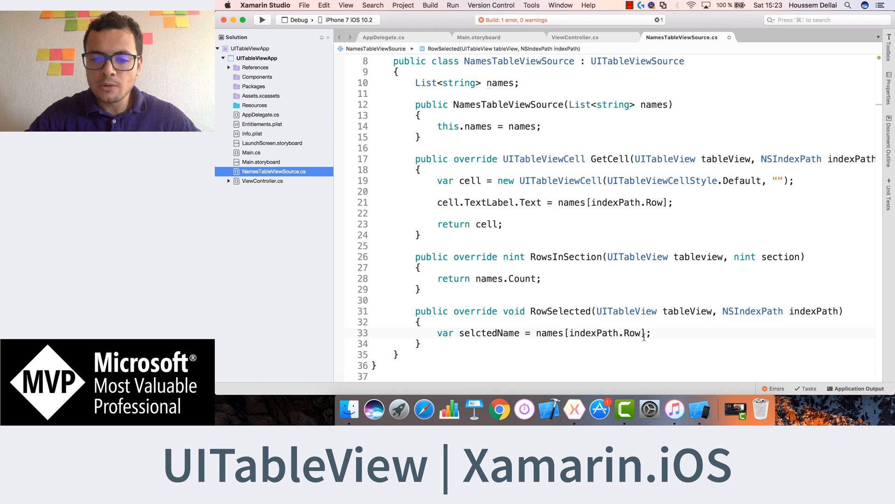